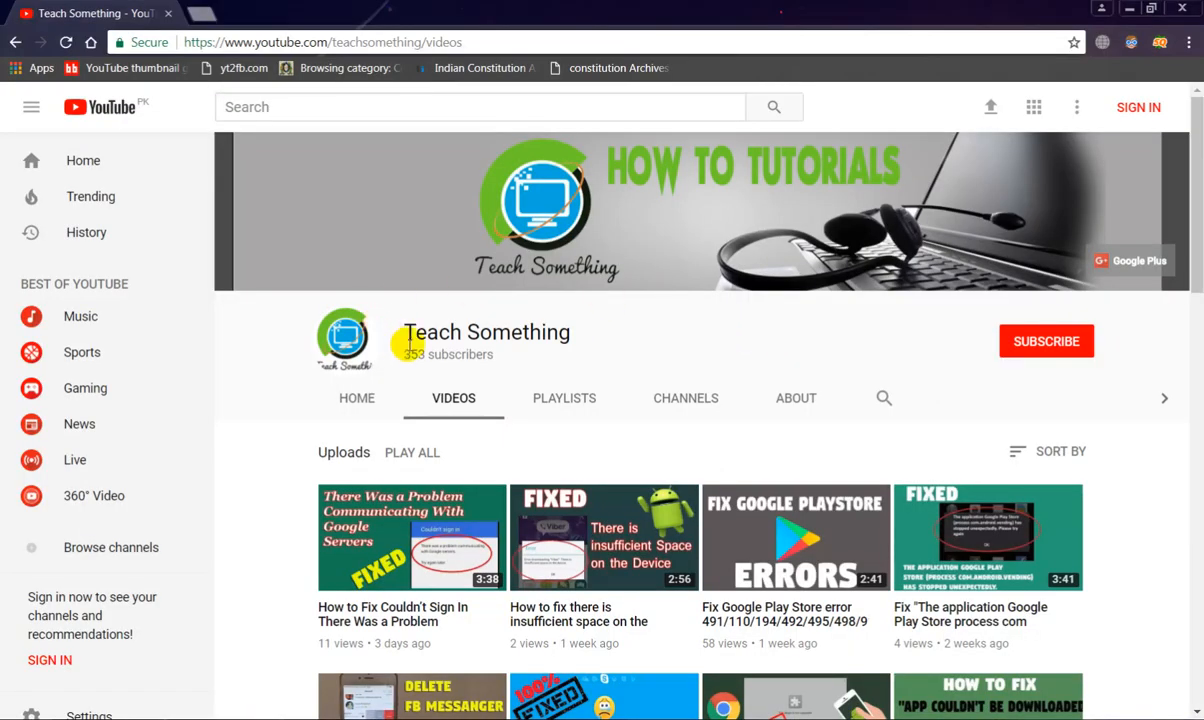
mouse_move(628, 332)
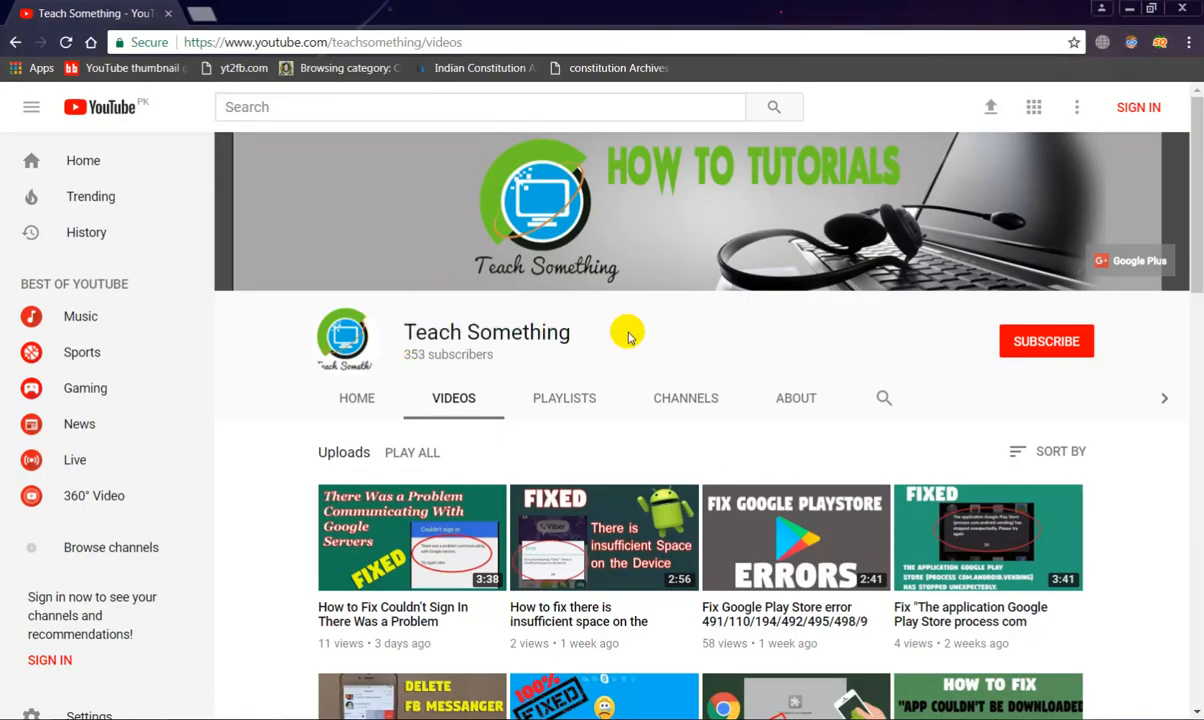
mouse_move(612, 304)
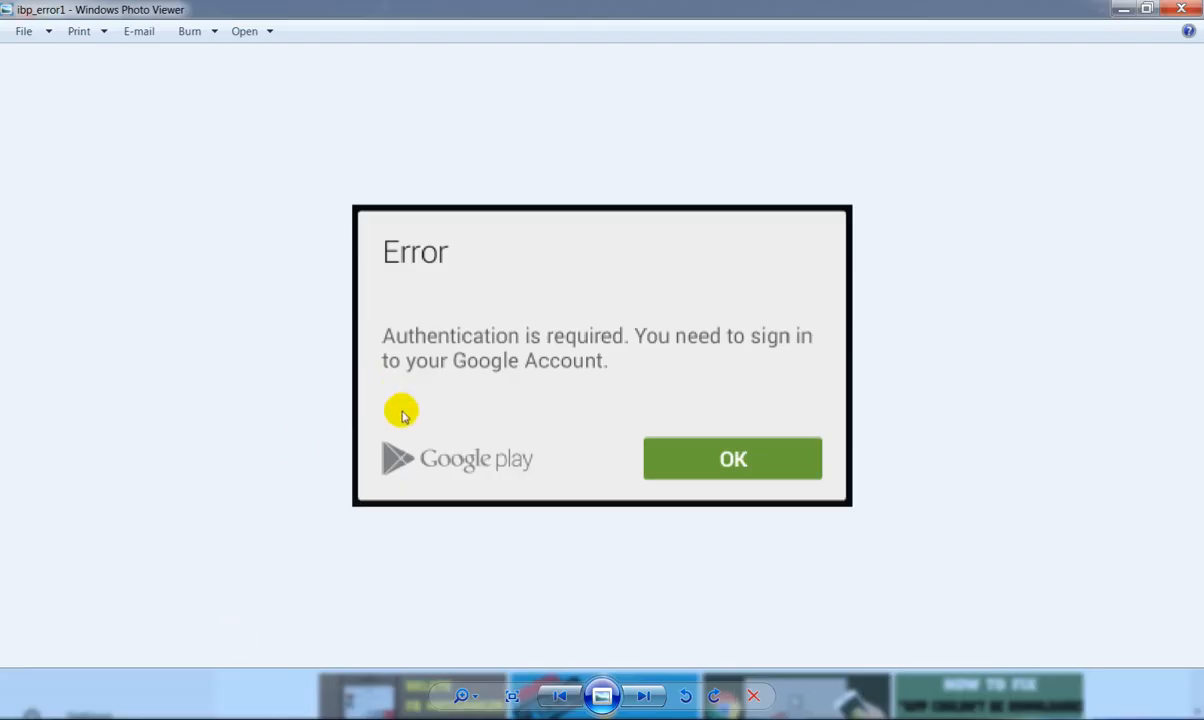
mouse_move(648, 368)
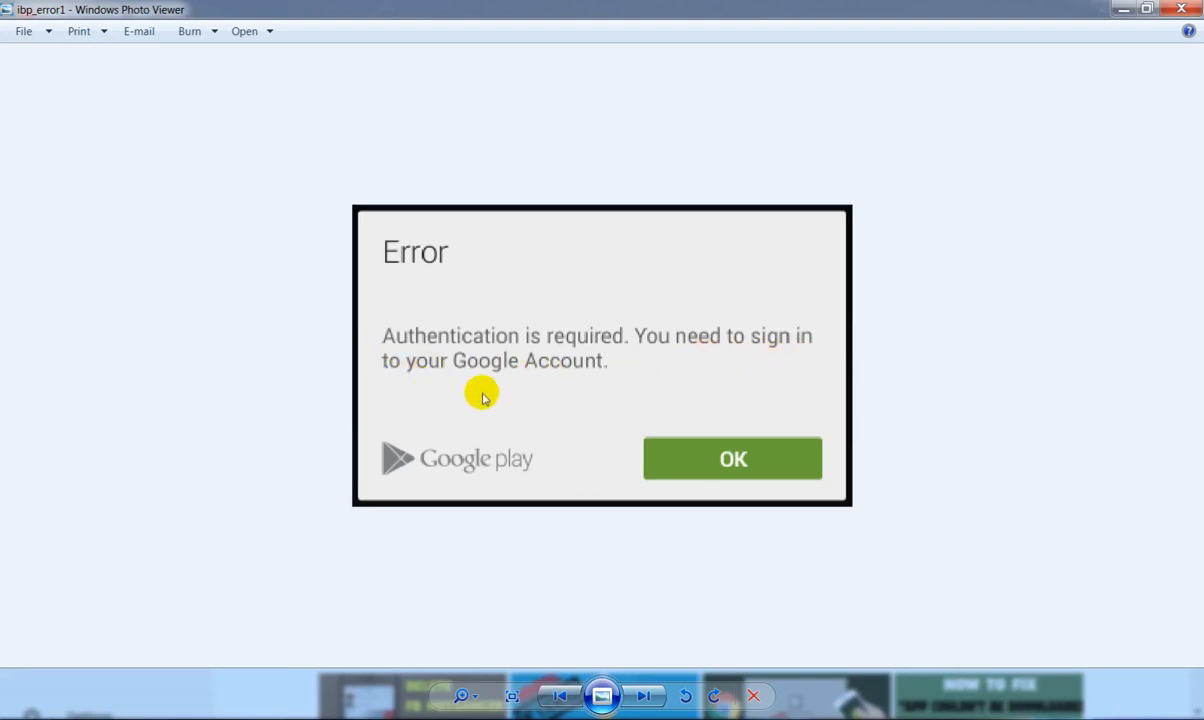
mouse_move(856, 156)
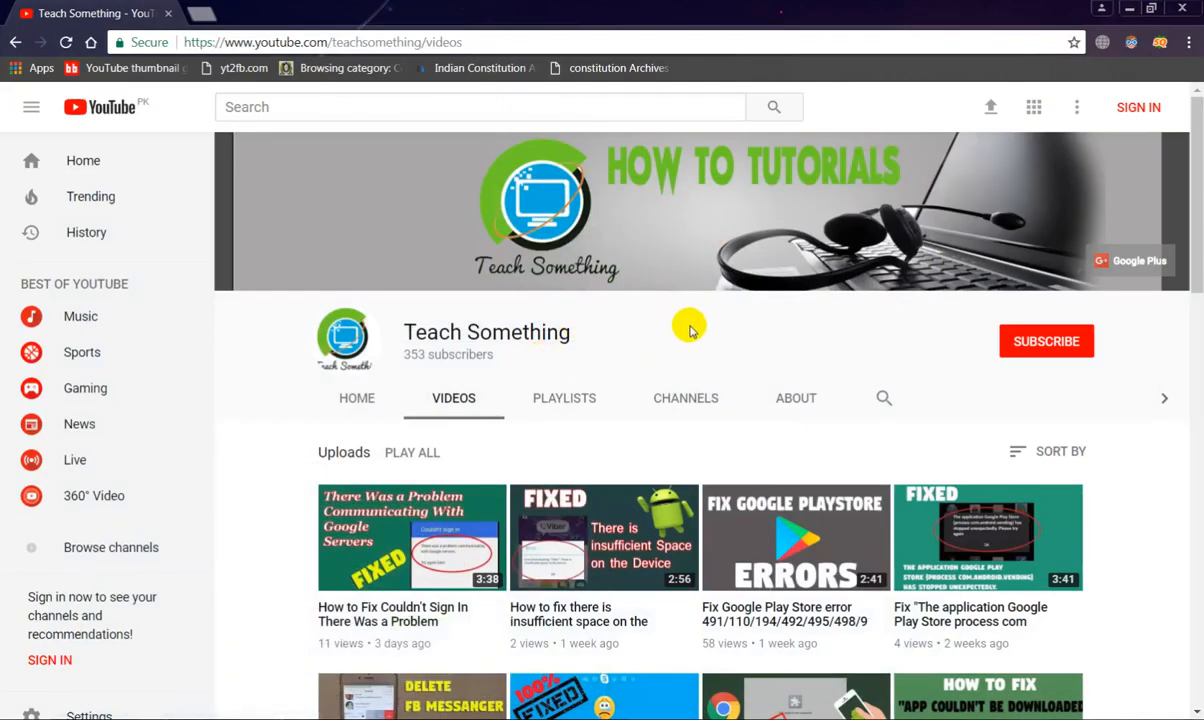
mouse_move(696, 330)
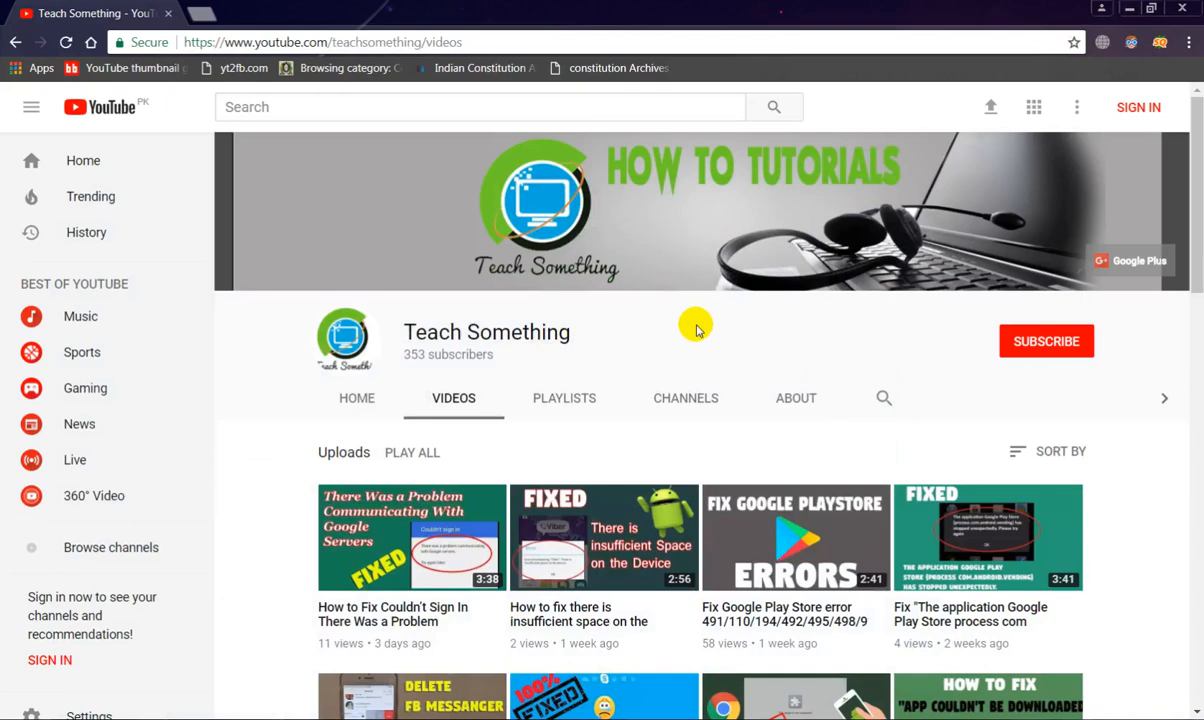
mouse_move(784, 322)
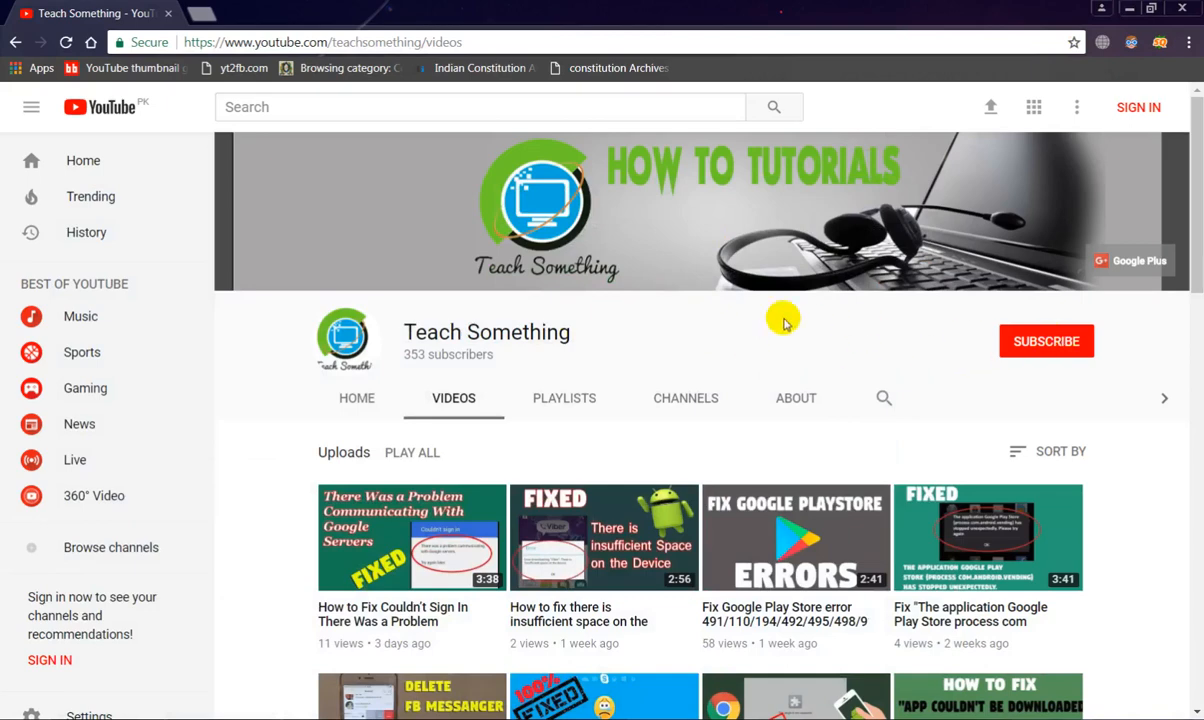
mouse_move(756, 322)
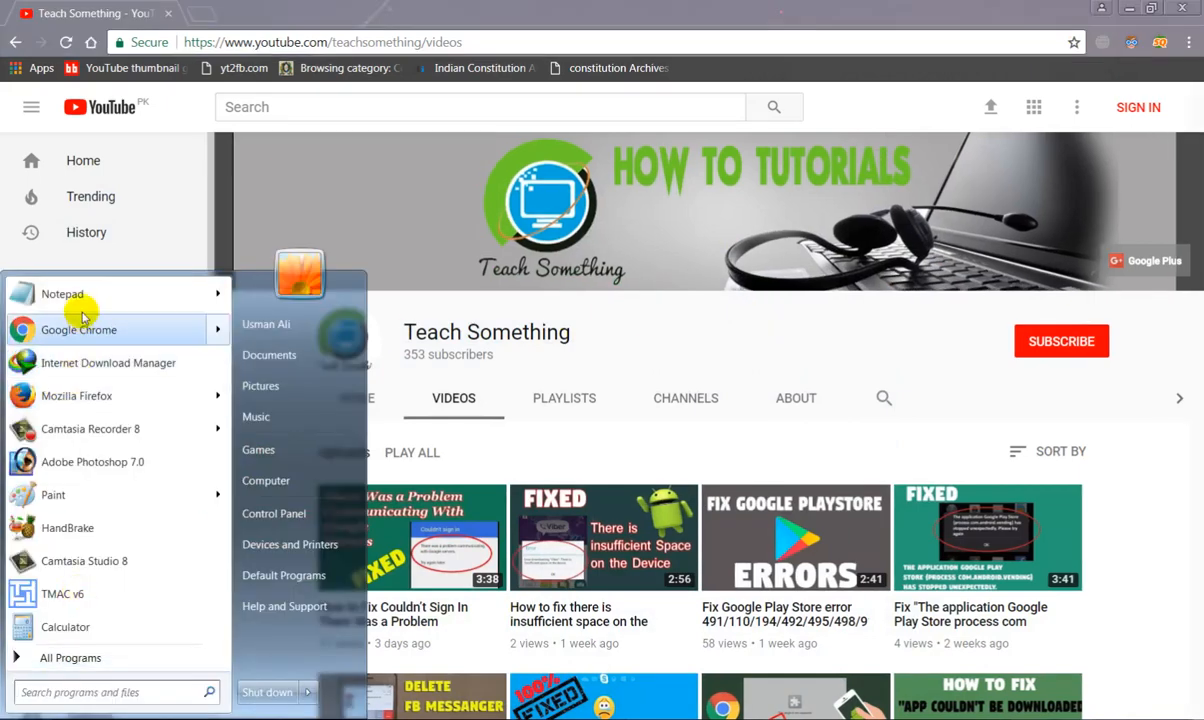
Go into Settings and reach the Accounts list with Facebook, Google, Messenger and WhatsApp.
click(62, 292)
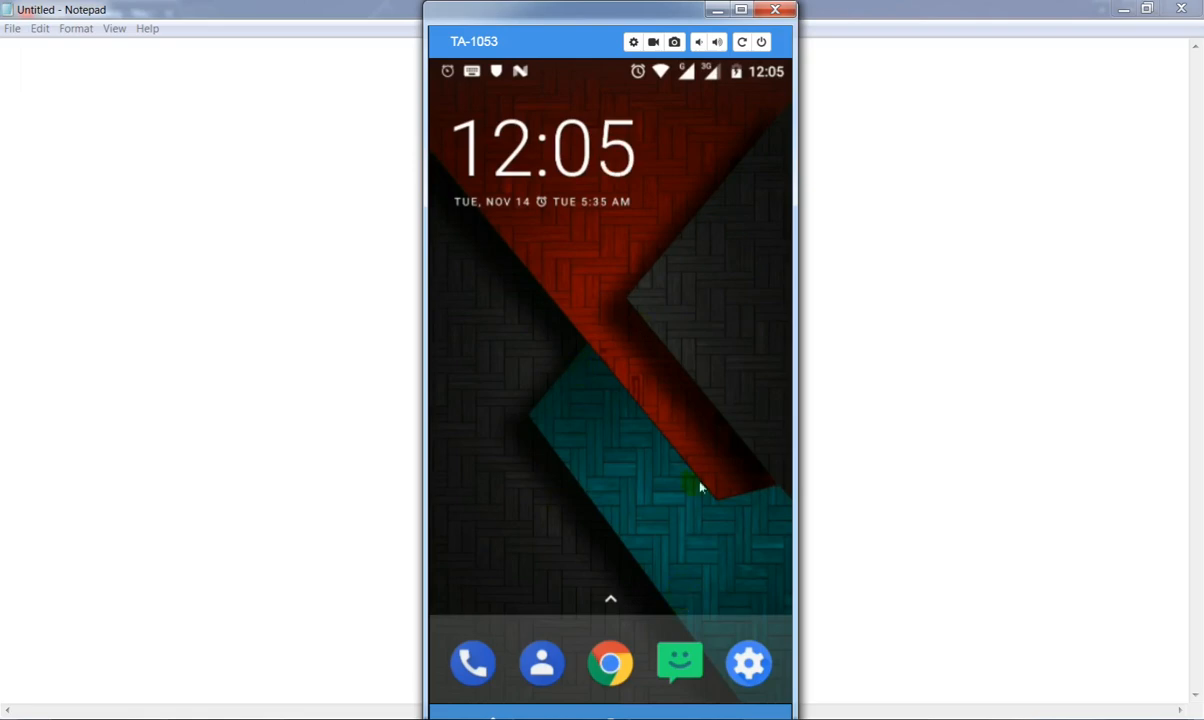
mouse_move(748, 664)
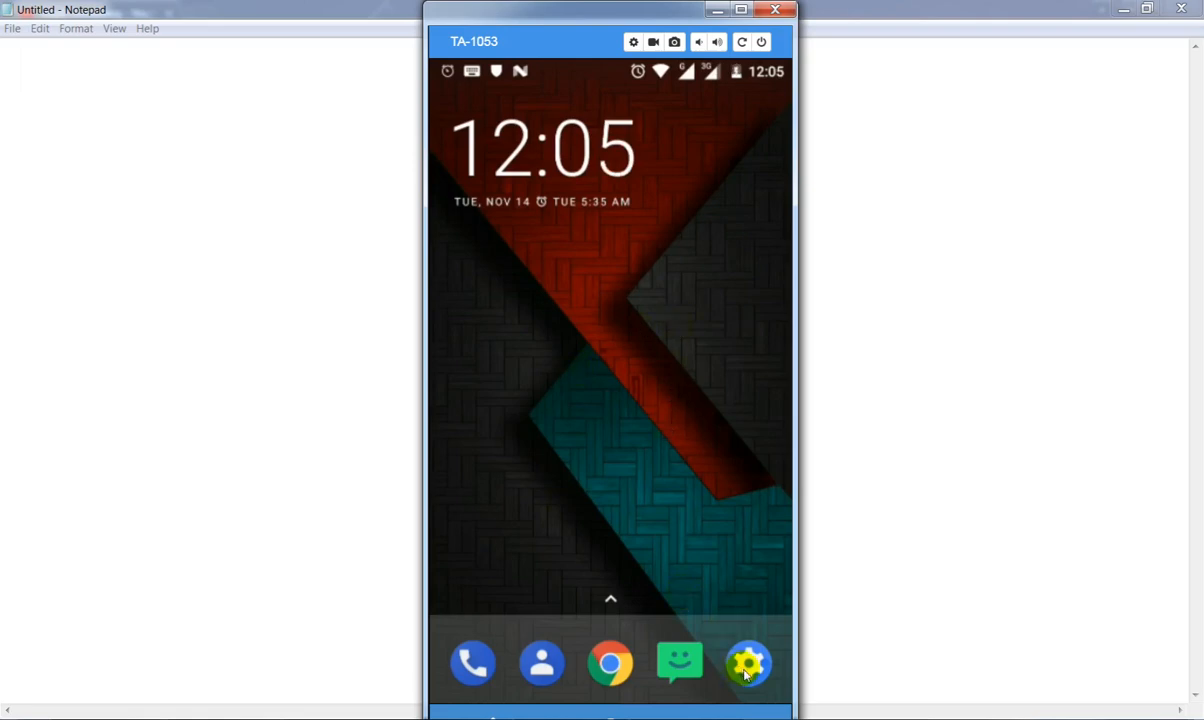
click(748, 664)
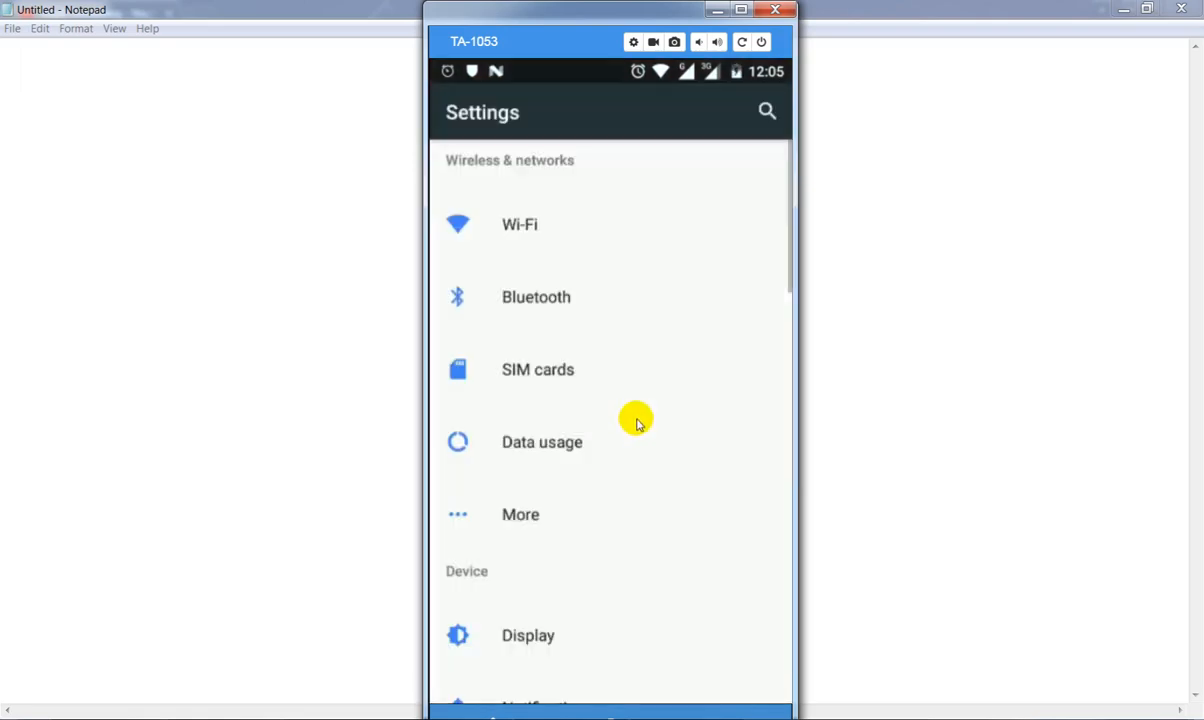
scroll(down, 3)
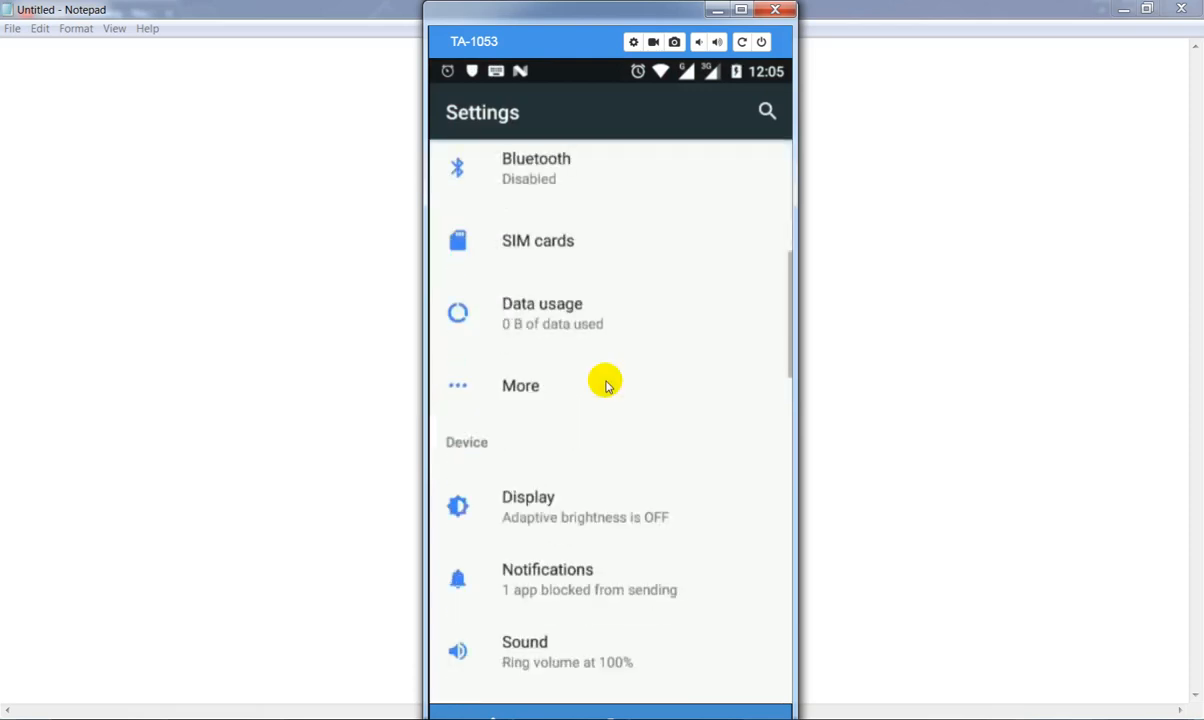
scroll(down, 3)
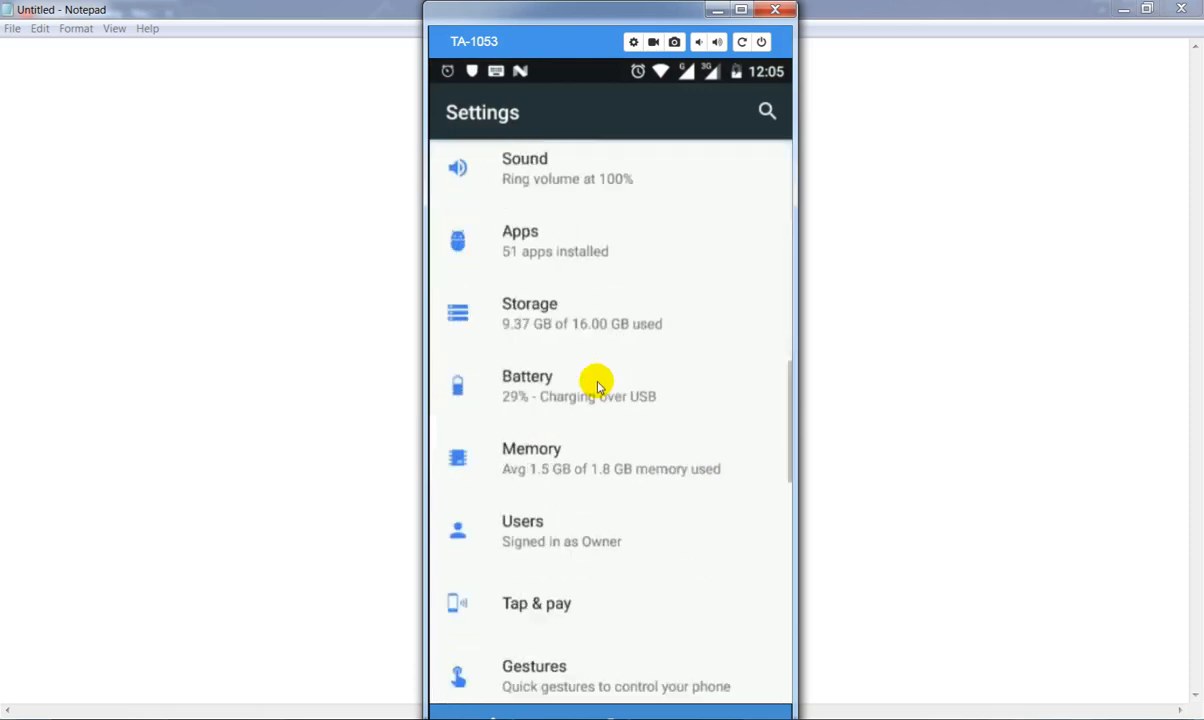
scroll(down, 3)
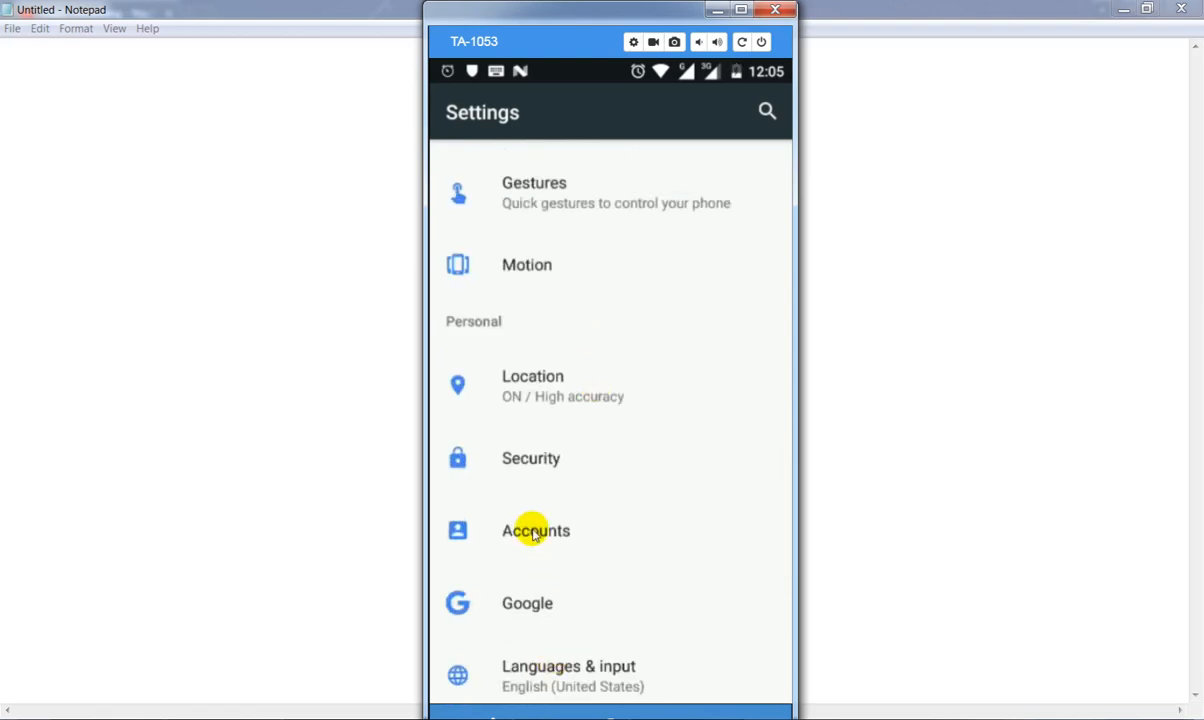
click(536, 530)
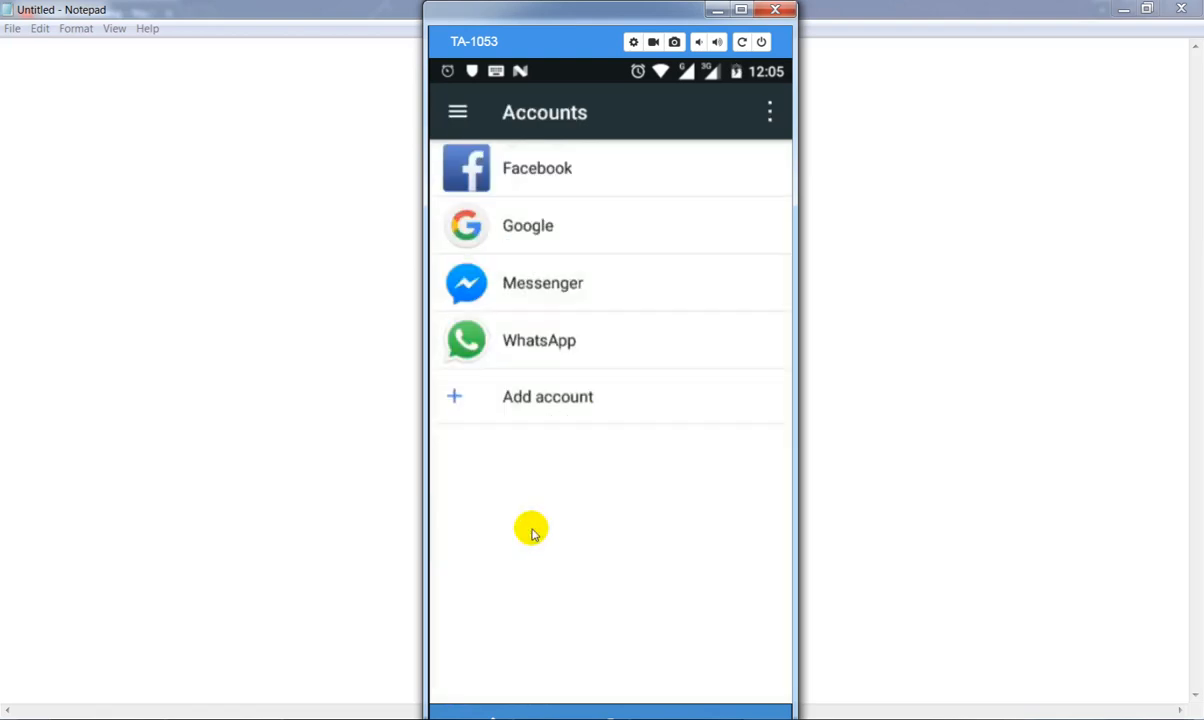
mouse_move(570, 230)
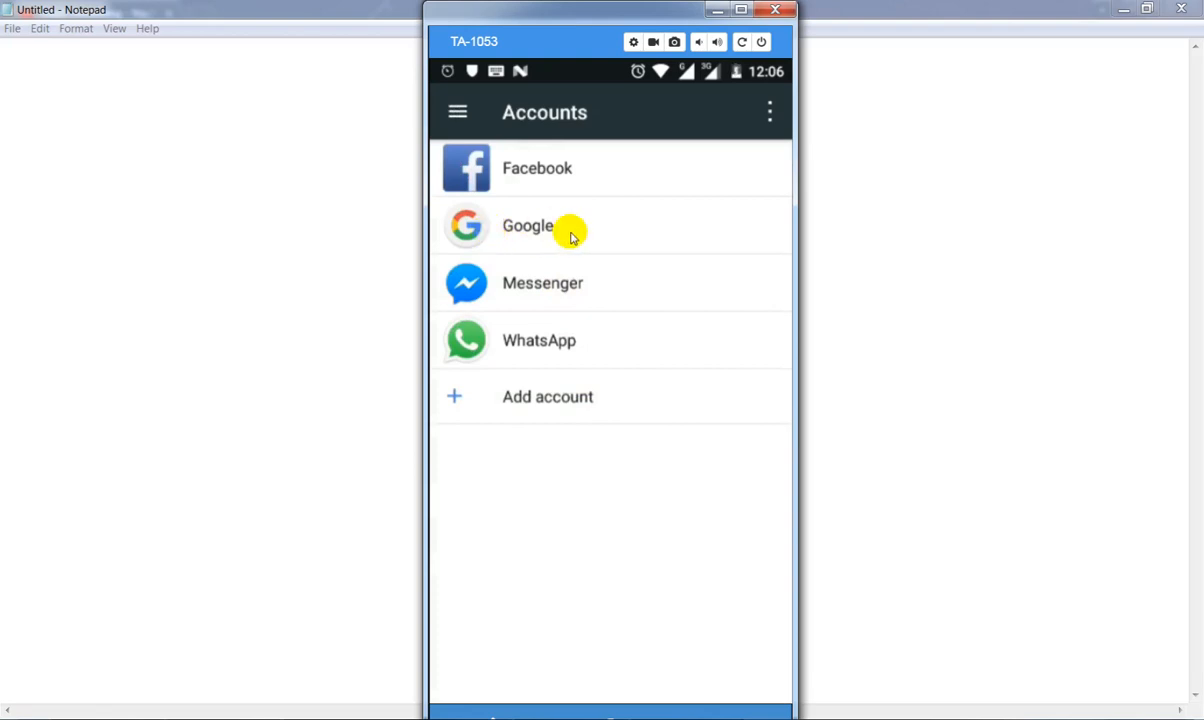
Remove the Google account from its sync details via the more-options menu and confirm.
click(528, 224)
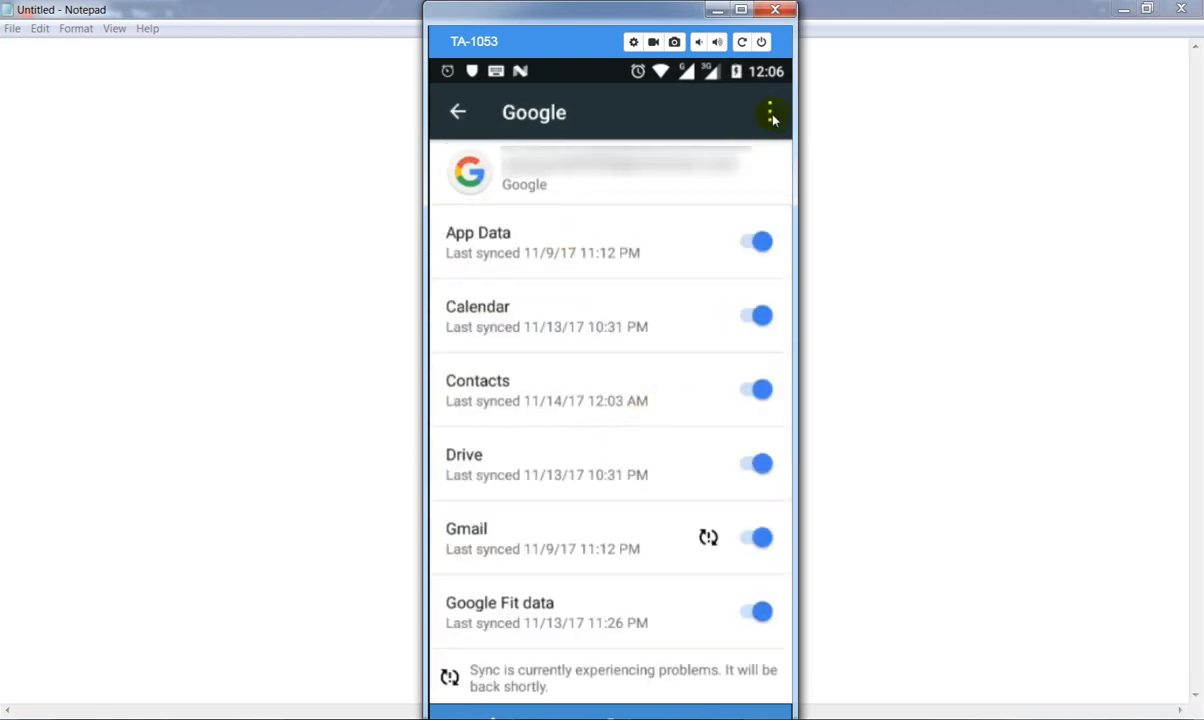
click(768, 112)
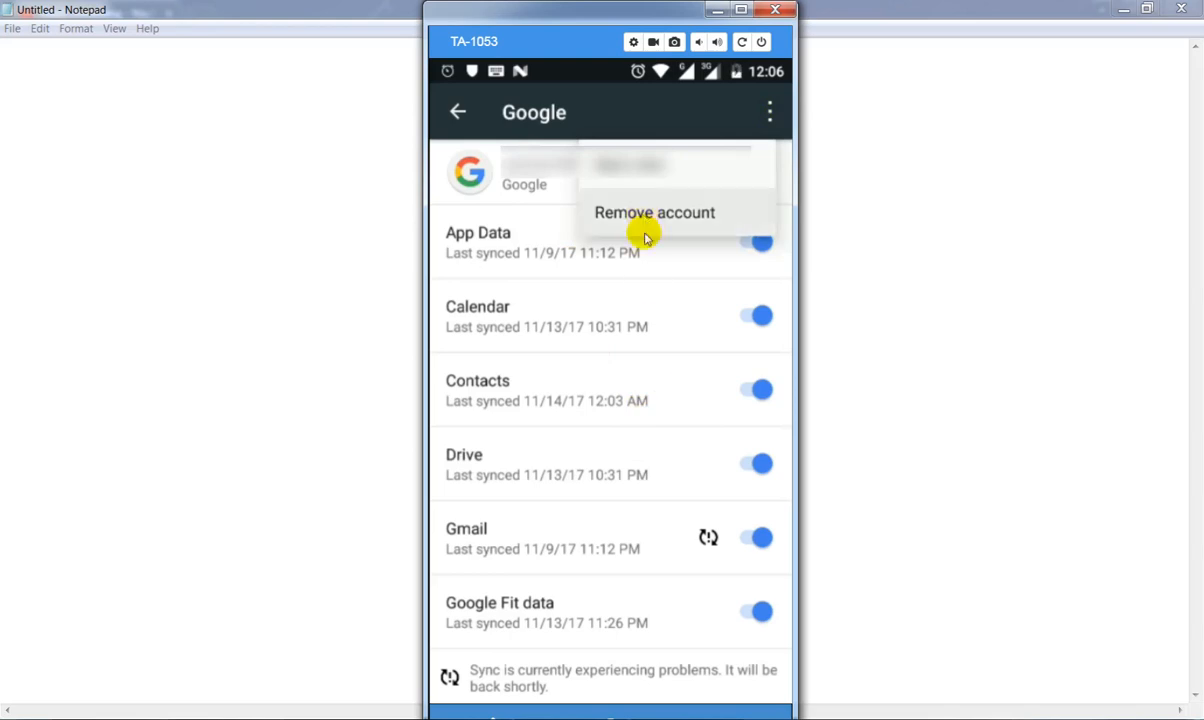
click(654, 212)
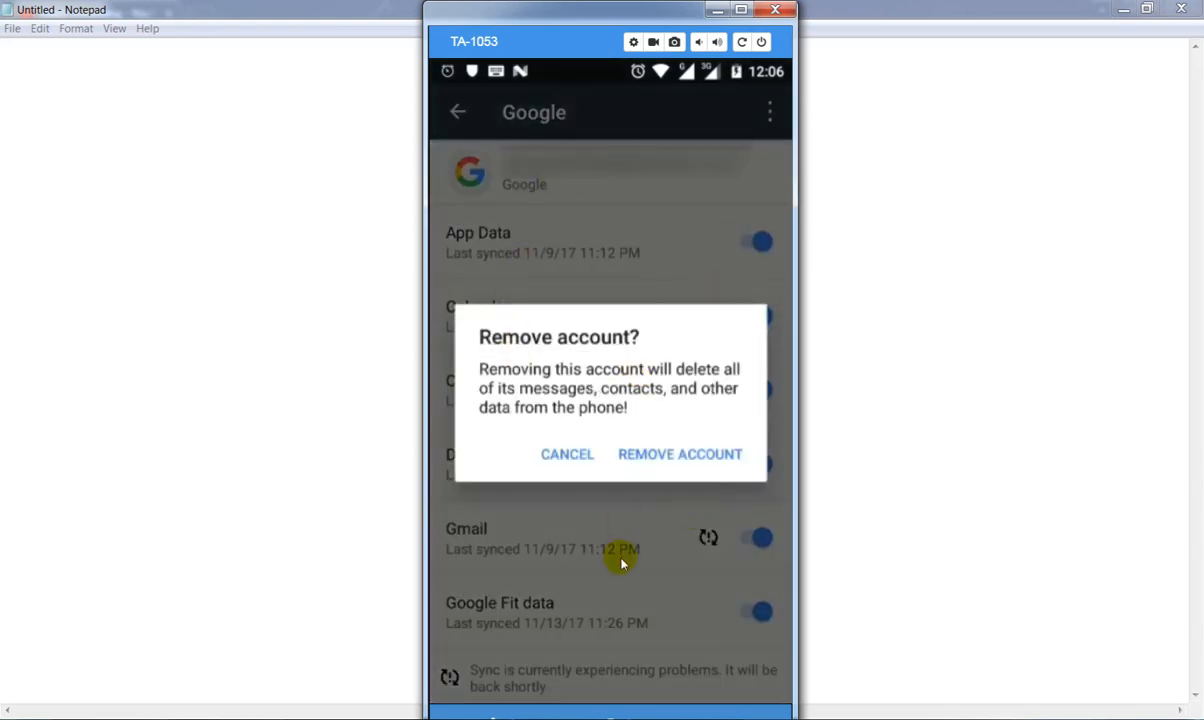
click(568, 454)
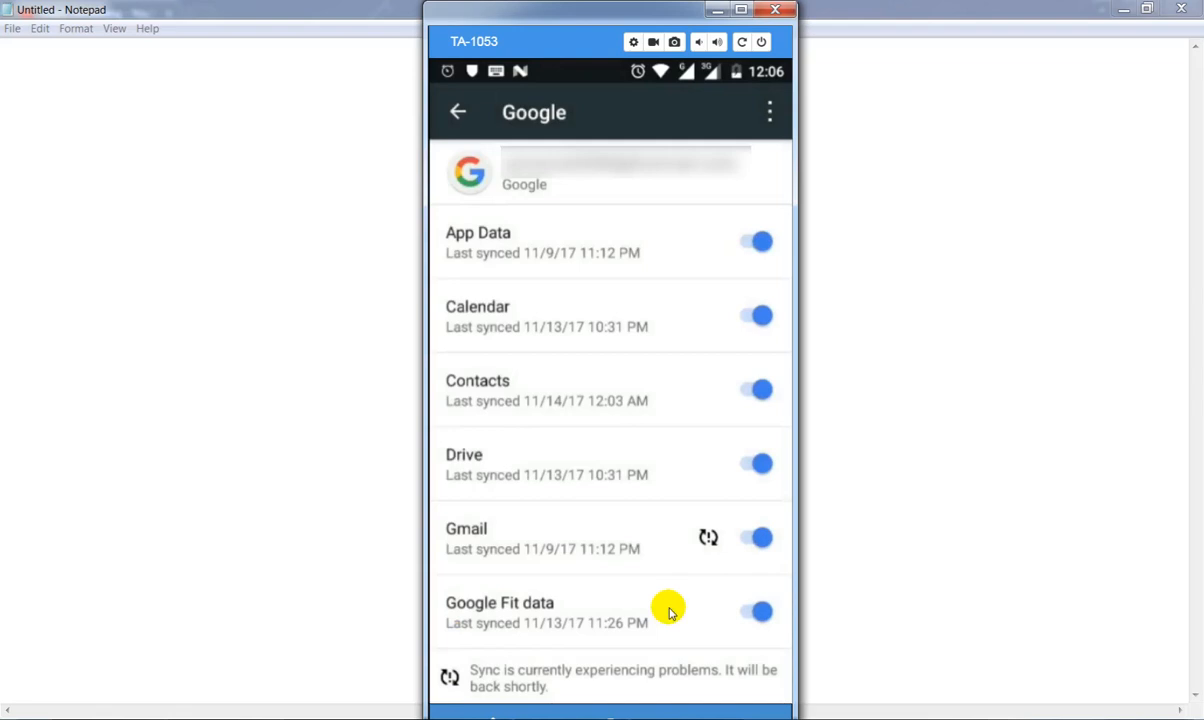
Accept that device protection stops working and enter the device password to finish removal.
click(756, 612)
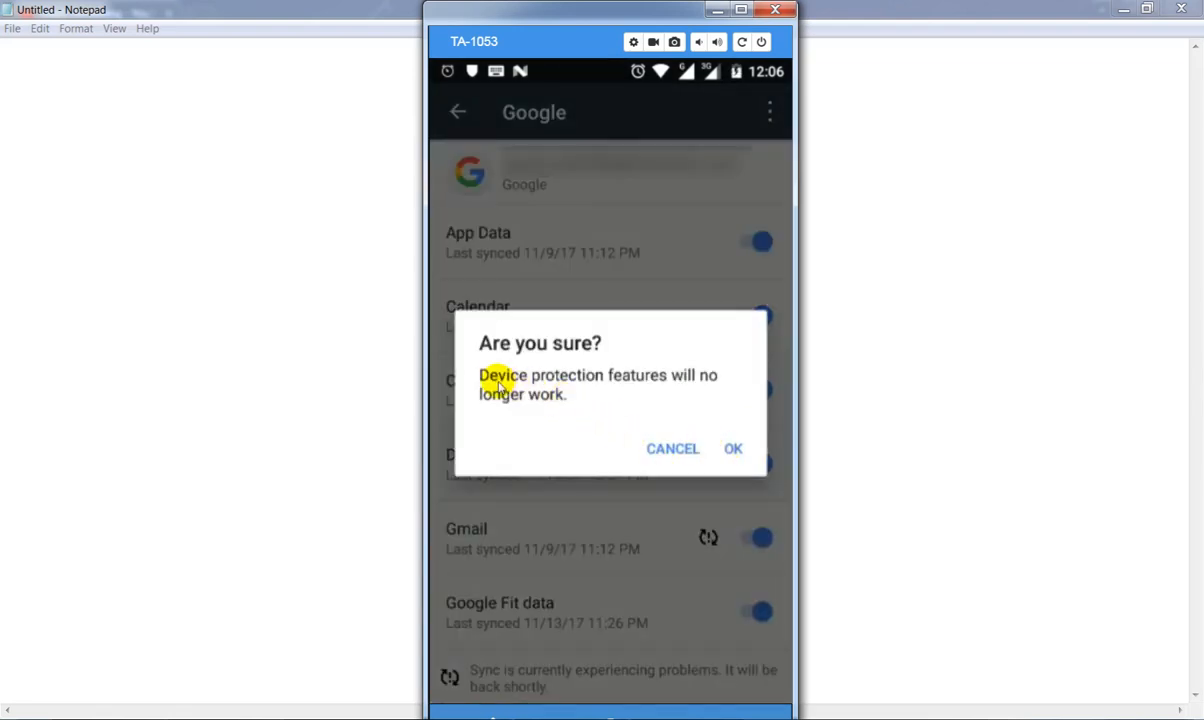
click(732, 448)
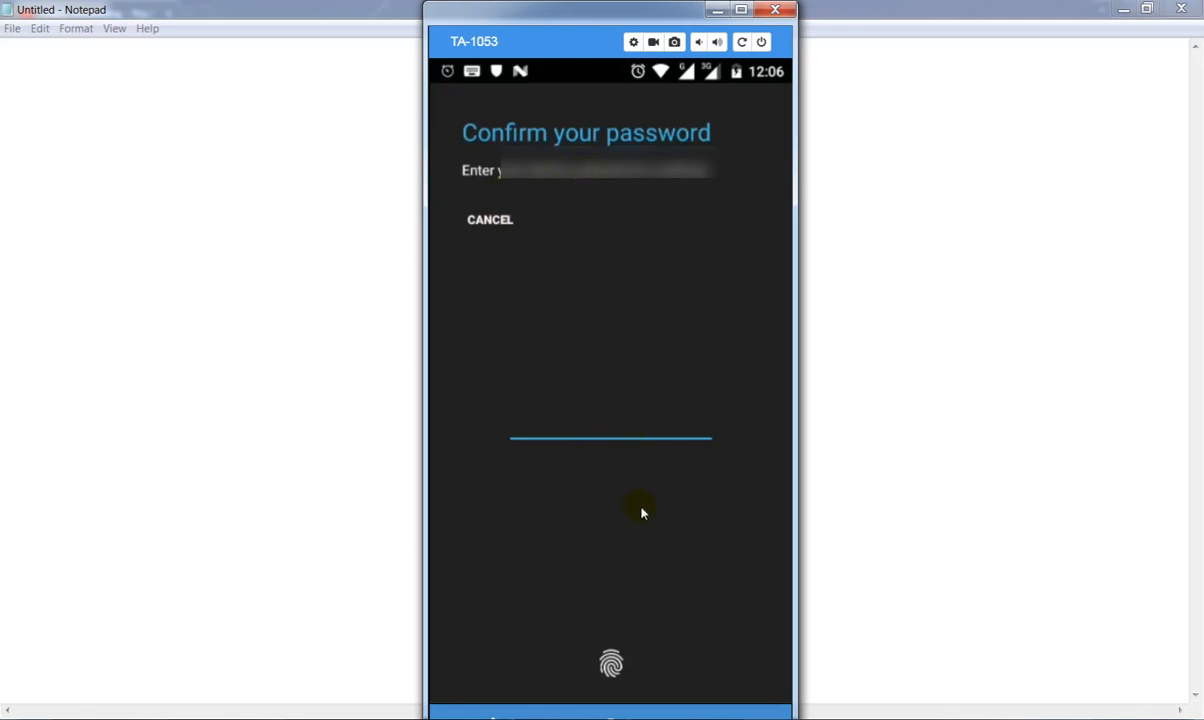
click(612, 438)
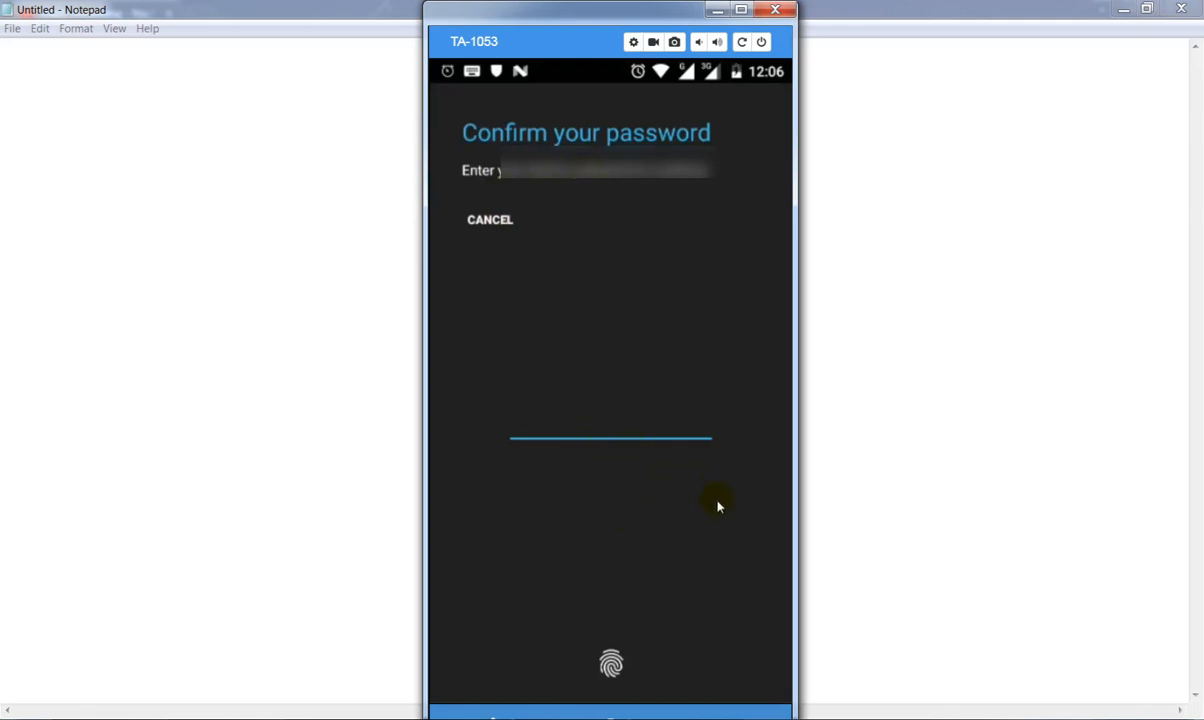
text(p)
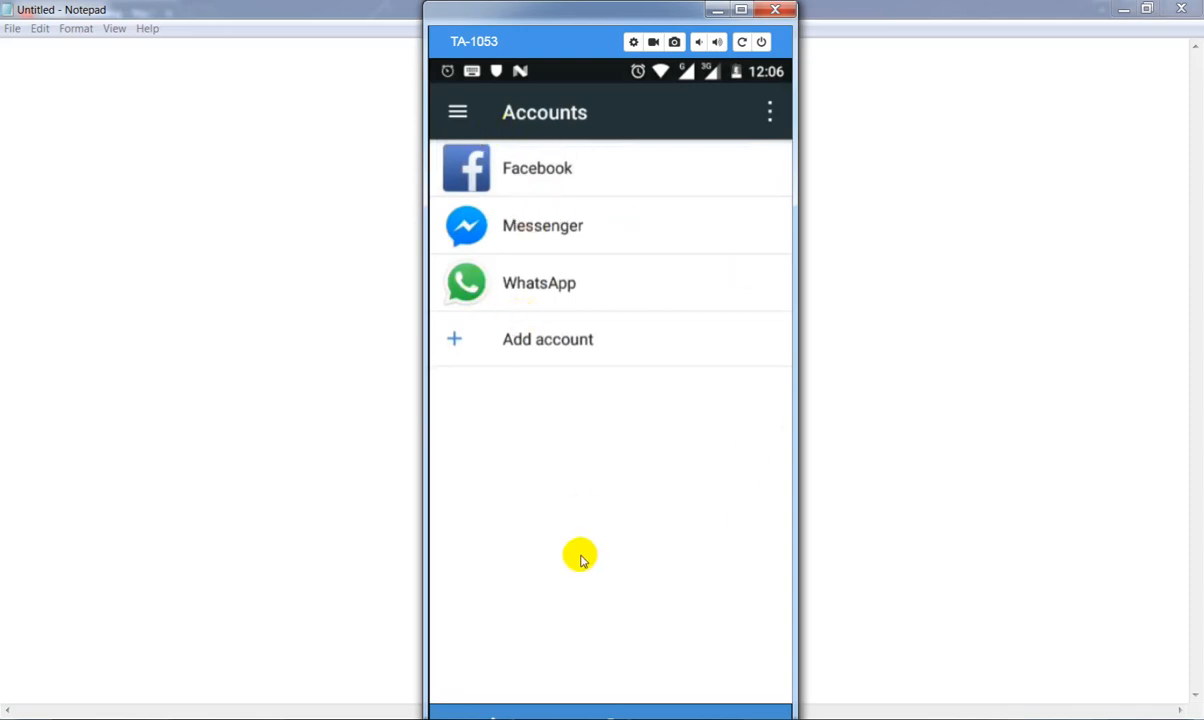
mouse_move(560, 444)
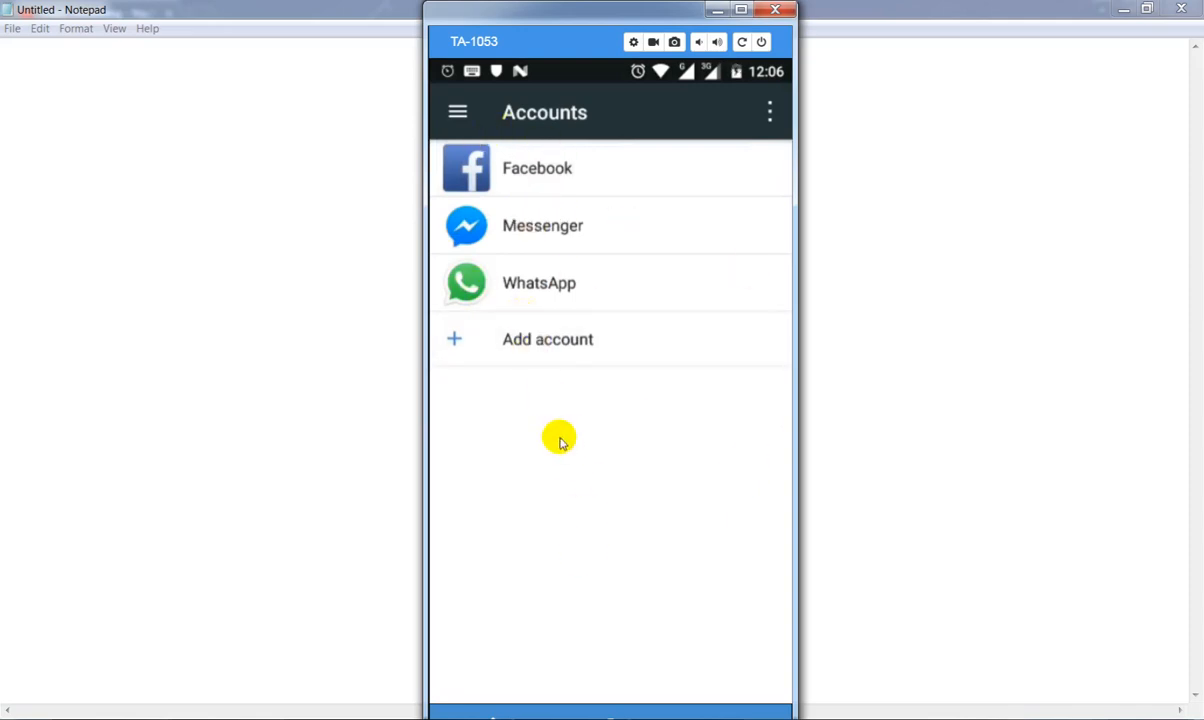
Add a new Google account and confirm the device password to reach Google sign-in.
click(548, 340)
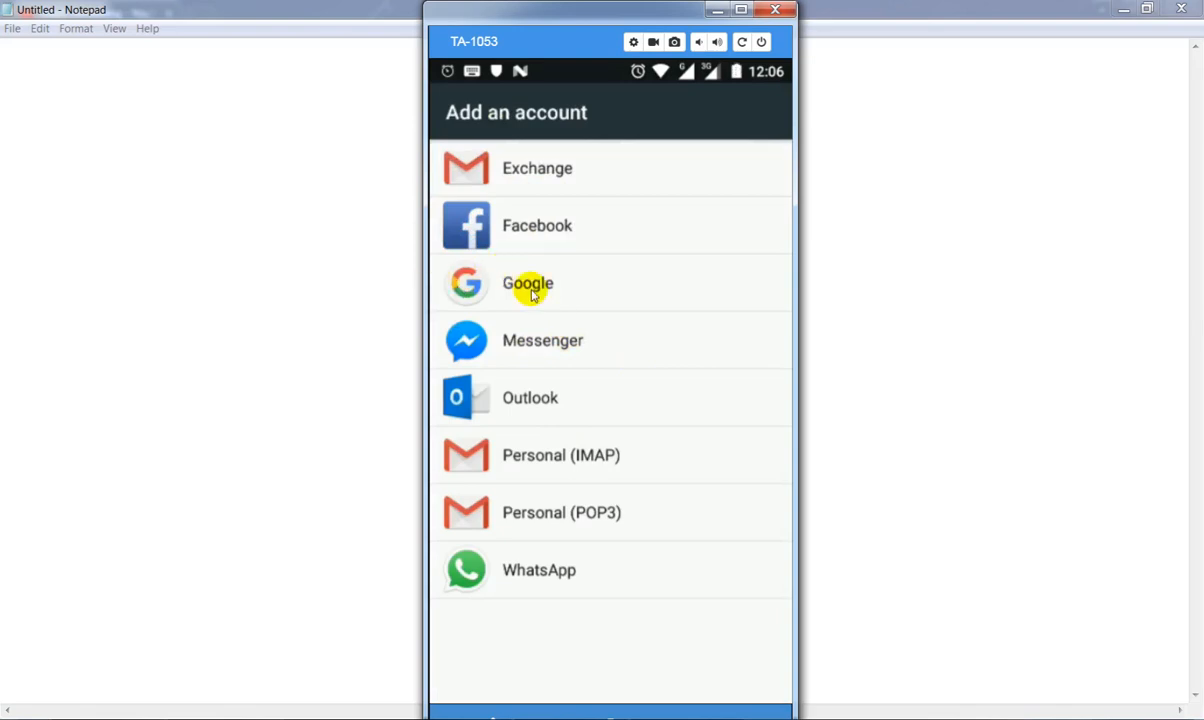
mouse_move(584, 284)
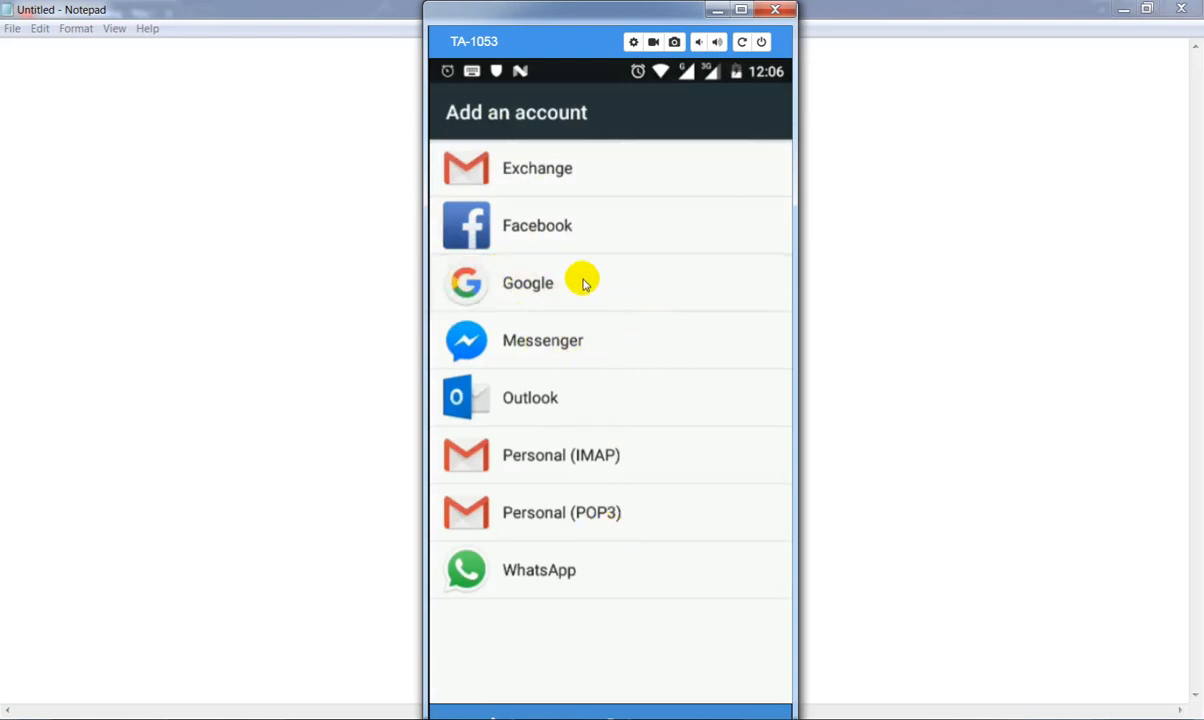
click(528, 284)
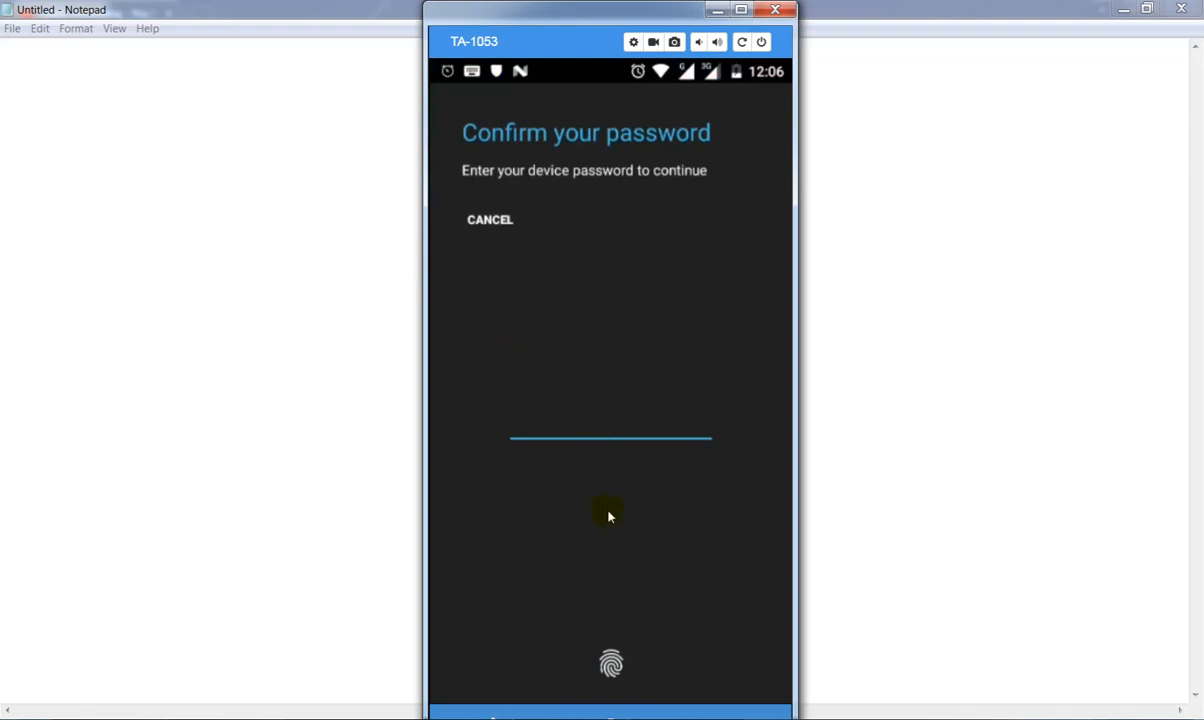
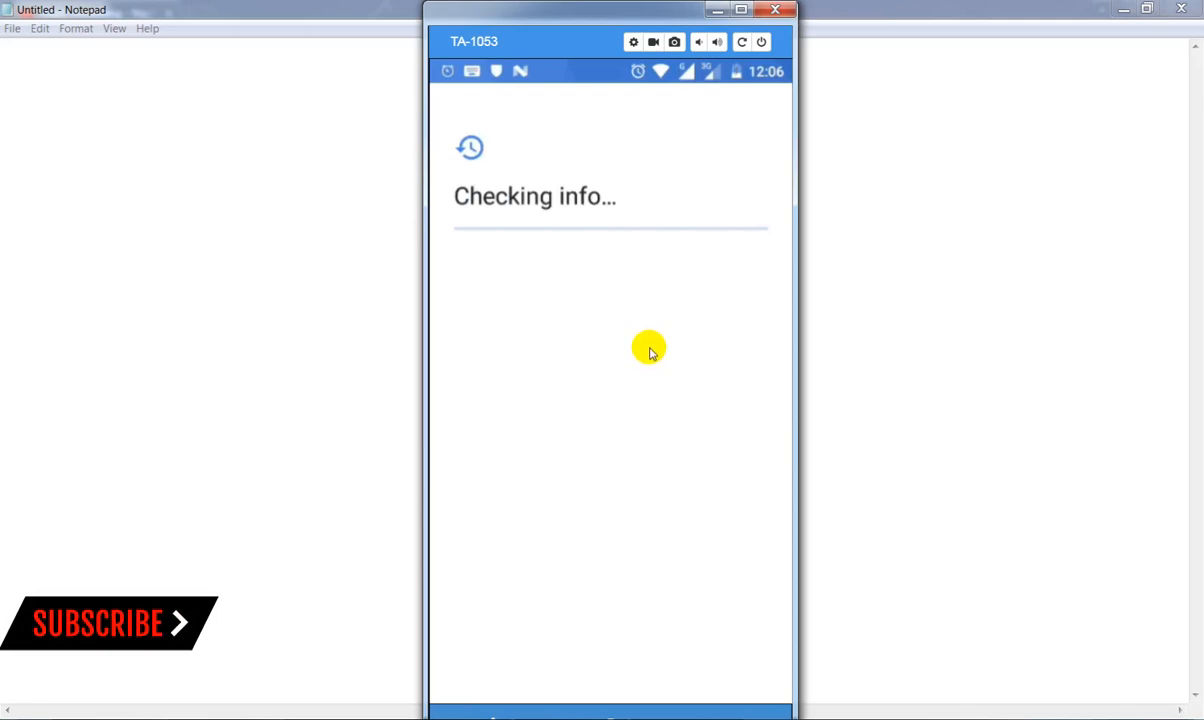
mouse_move(624, 378)
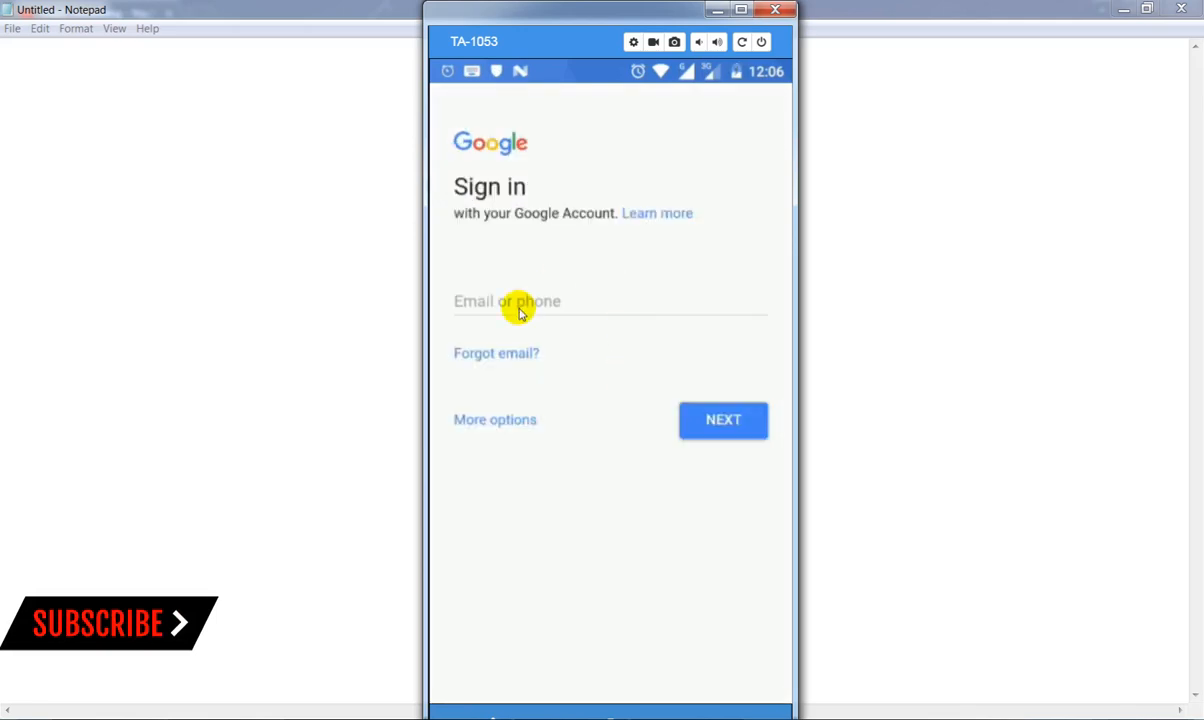
Sign in with the Google account's email address and password.
click(510, 300)
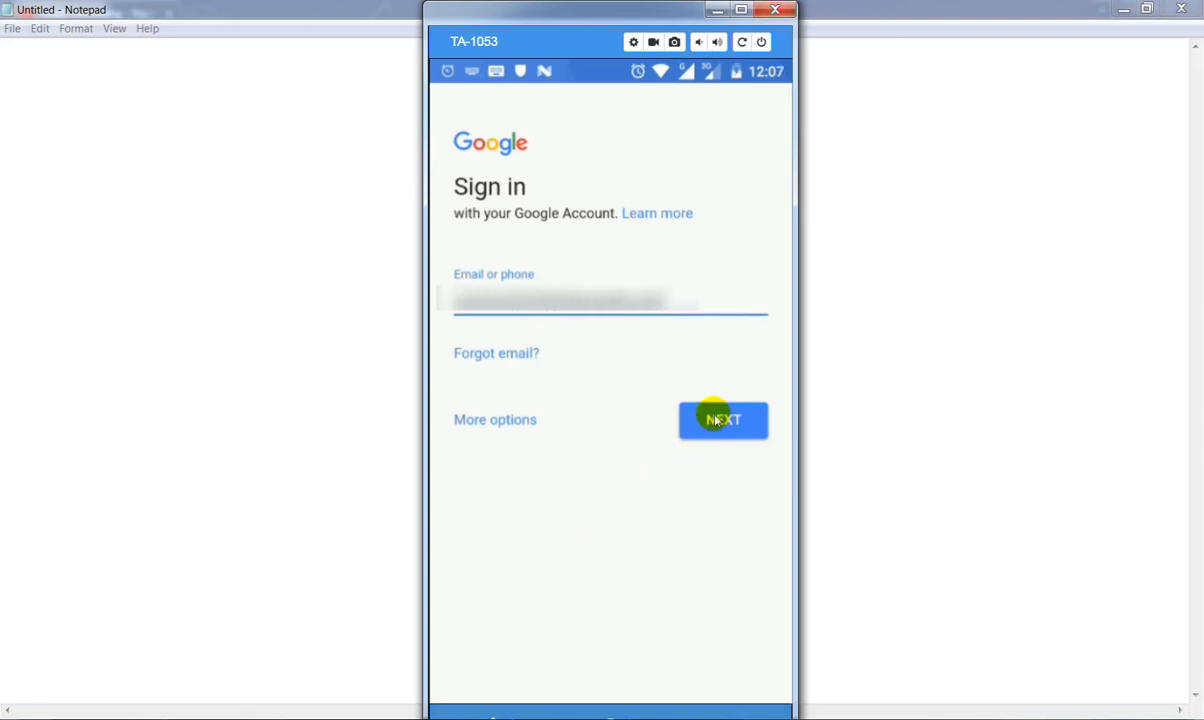
click(722, 420)
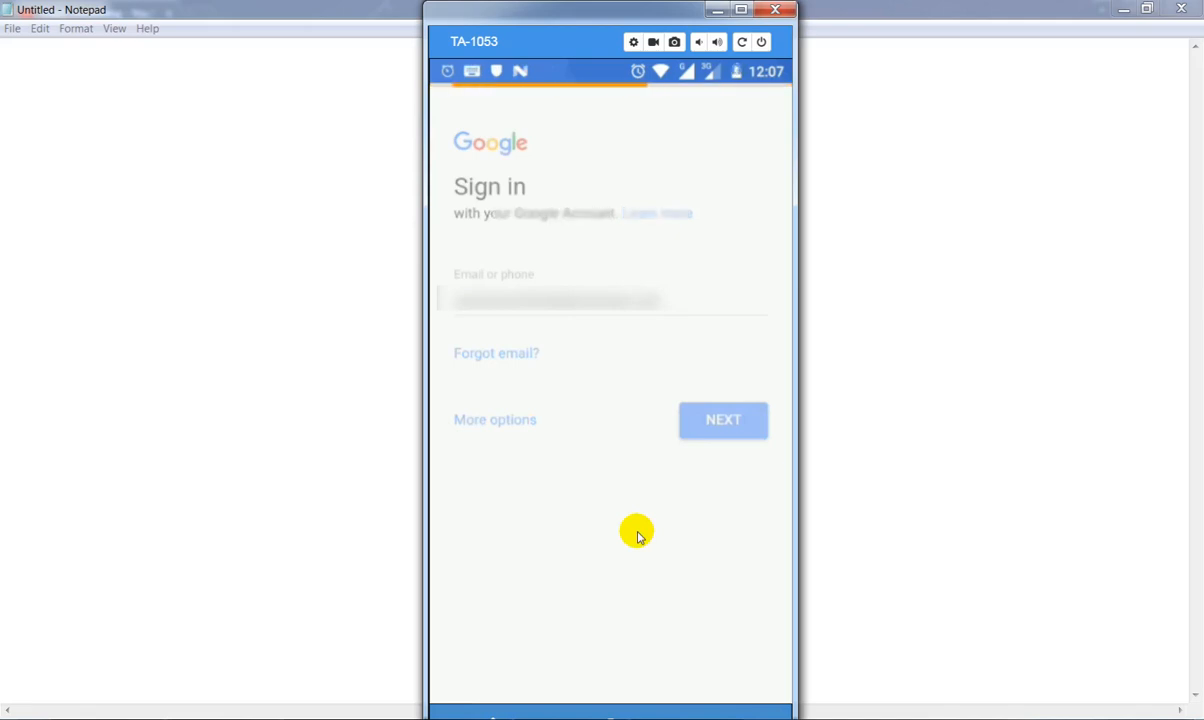
click(724, 420)
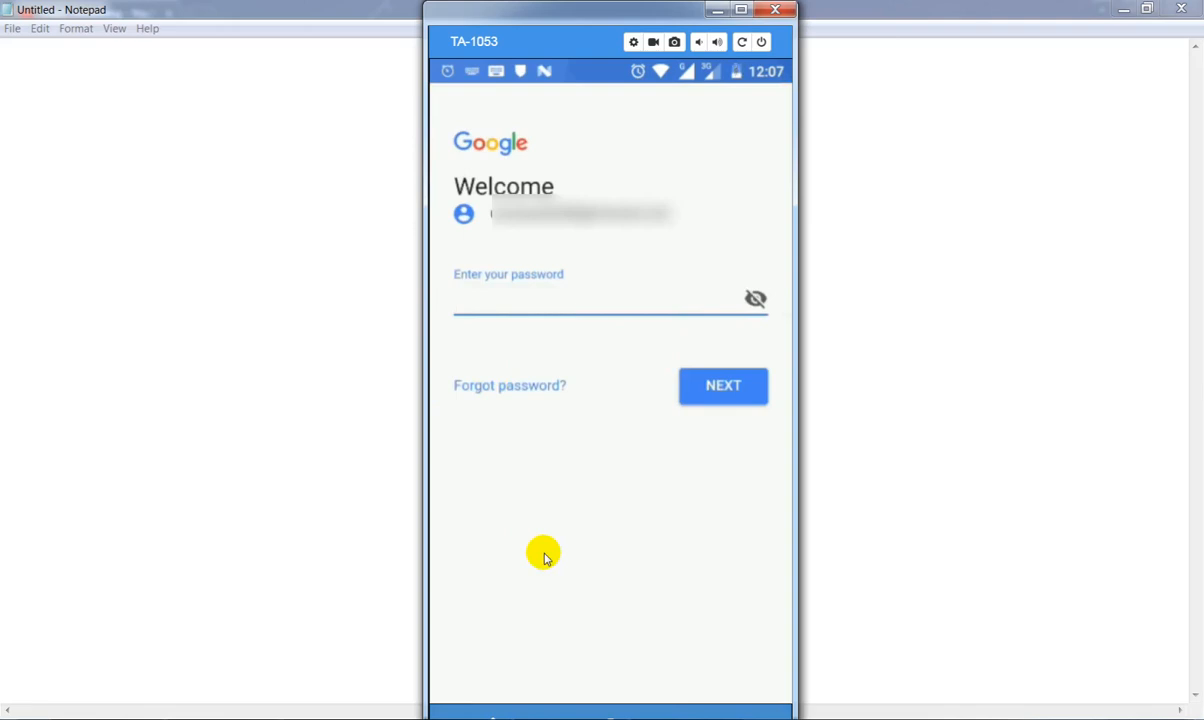
text(t)
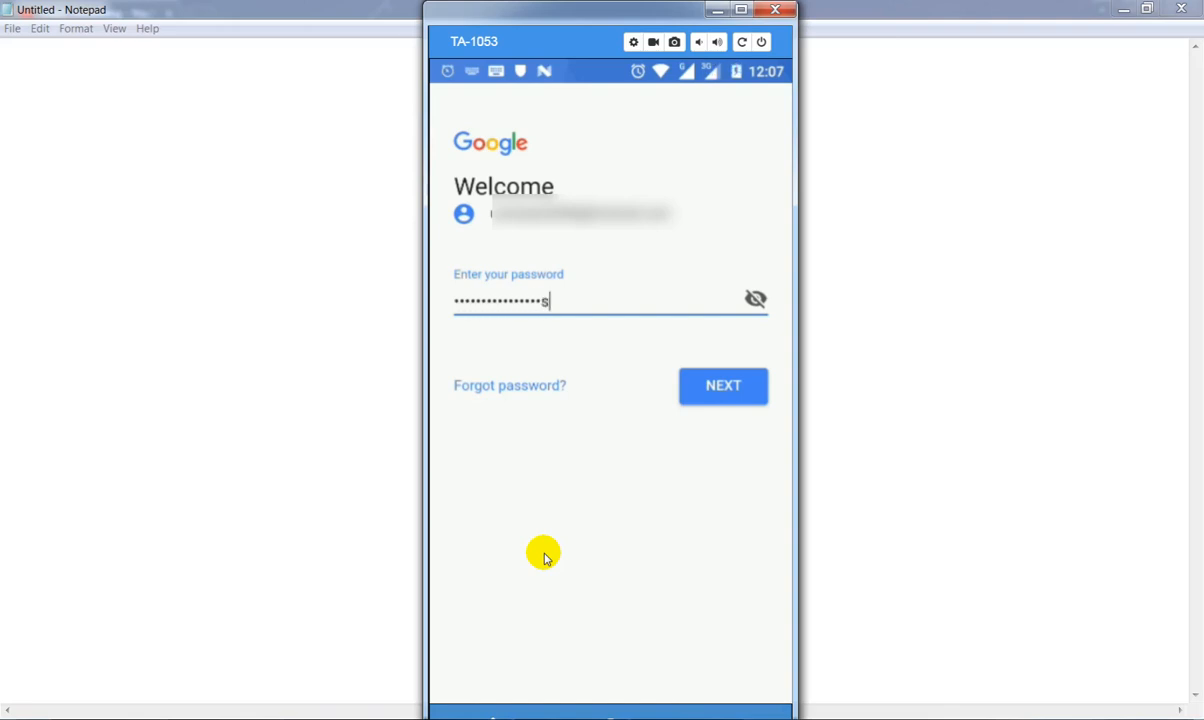
click(724, 386)
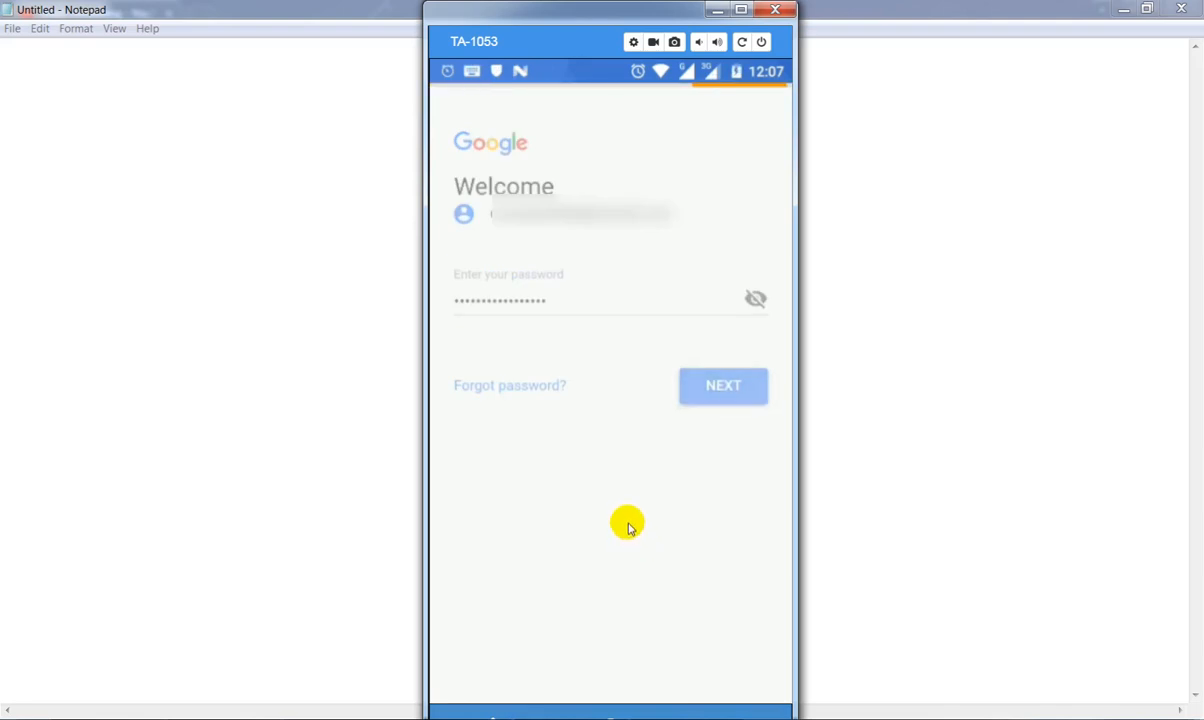
click(724, 384)
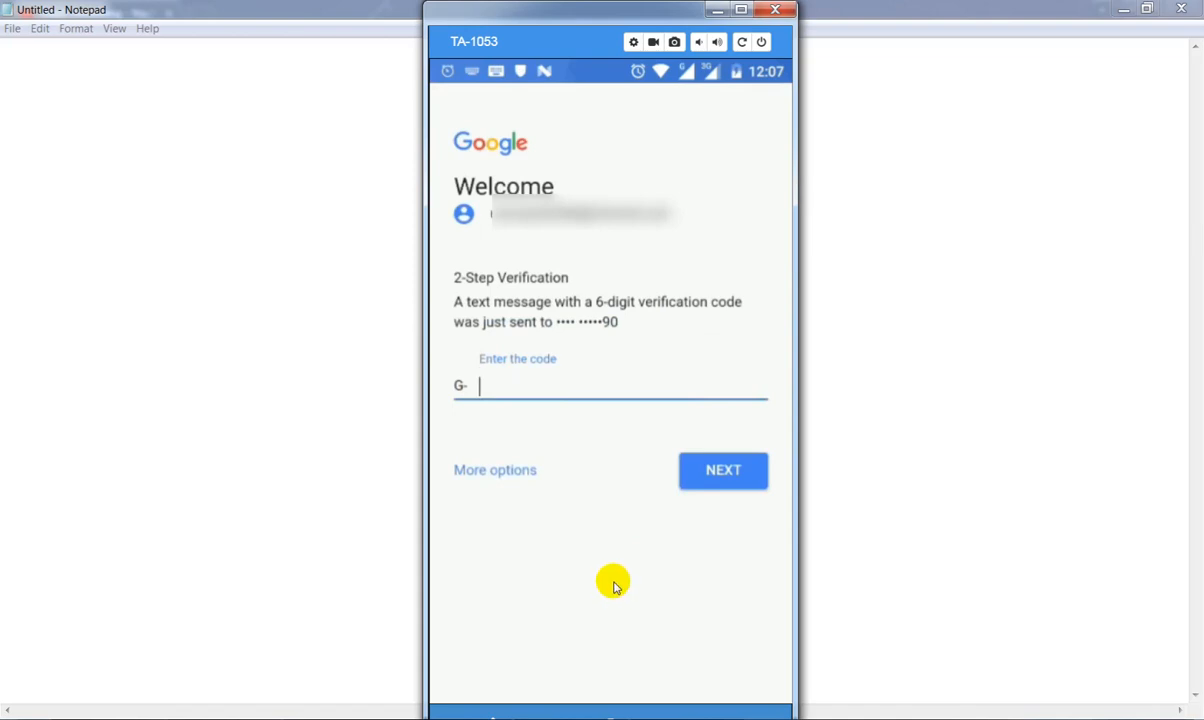
mouse_move(590, 358)
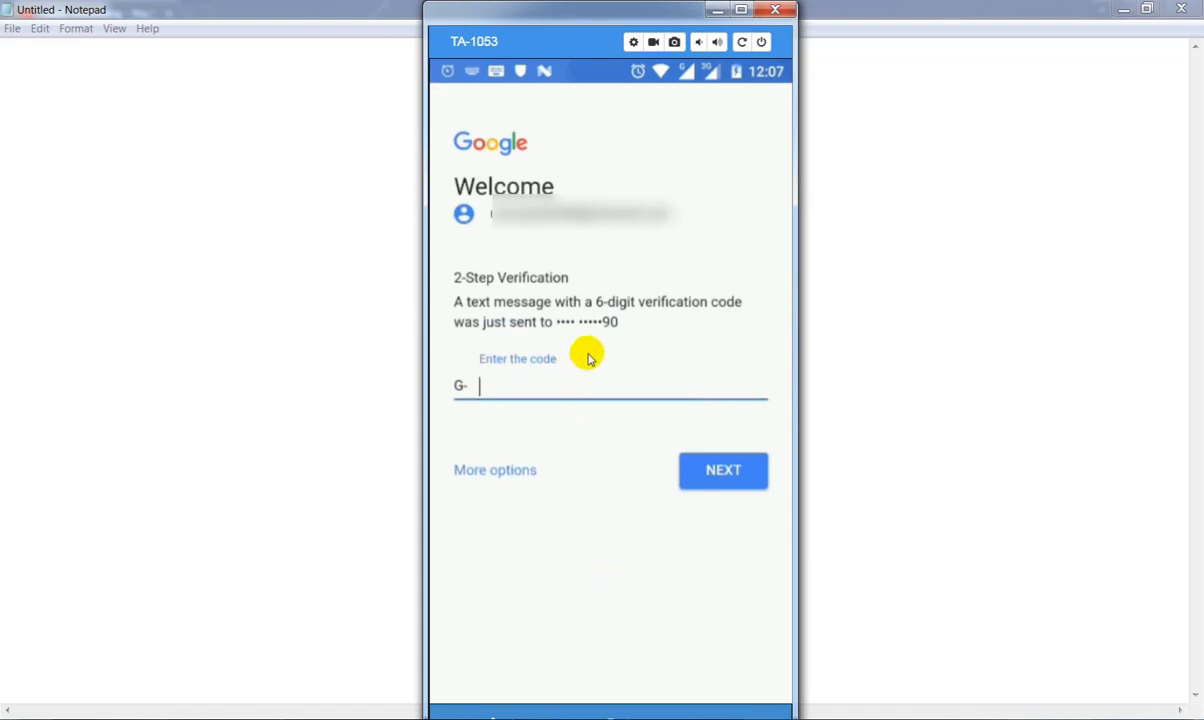
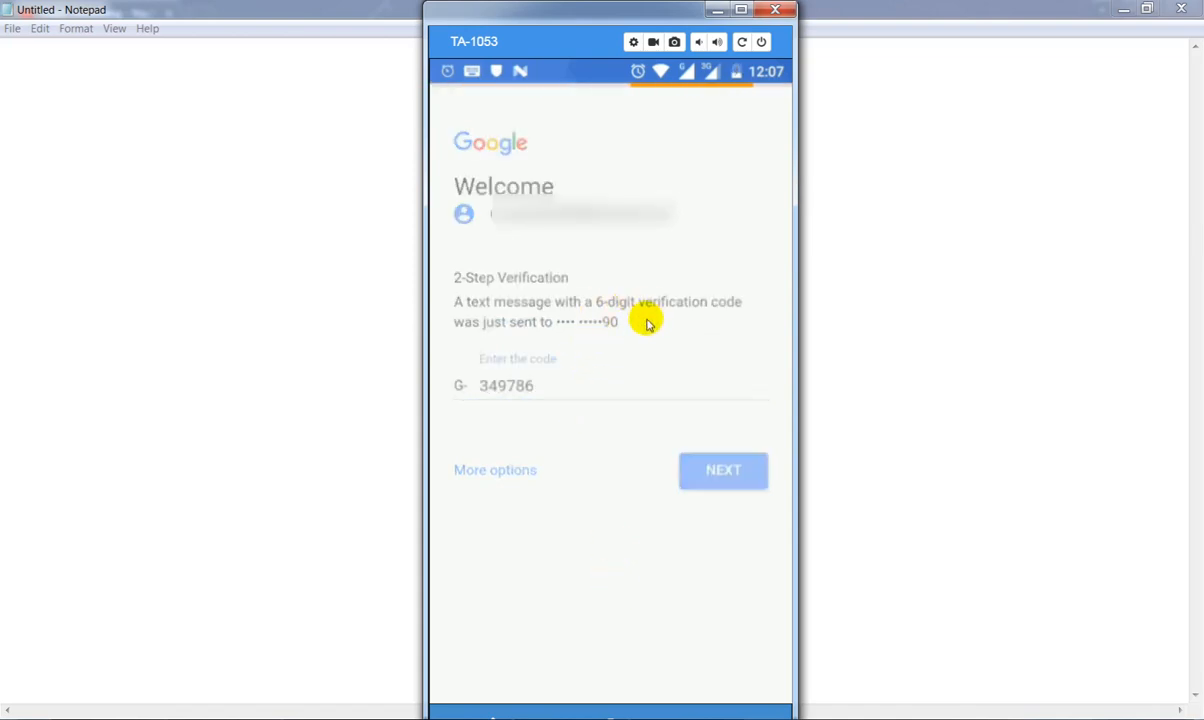
mouse_move(664, 476)
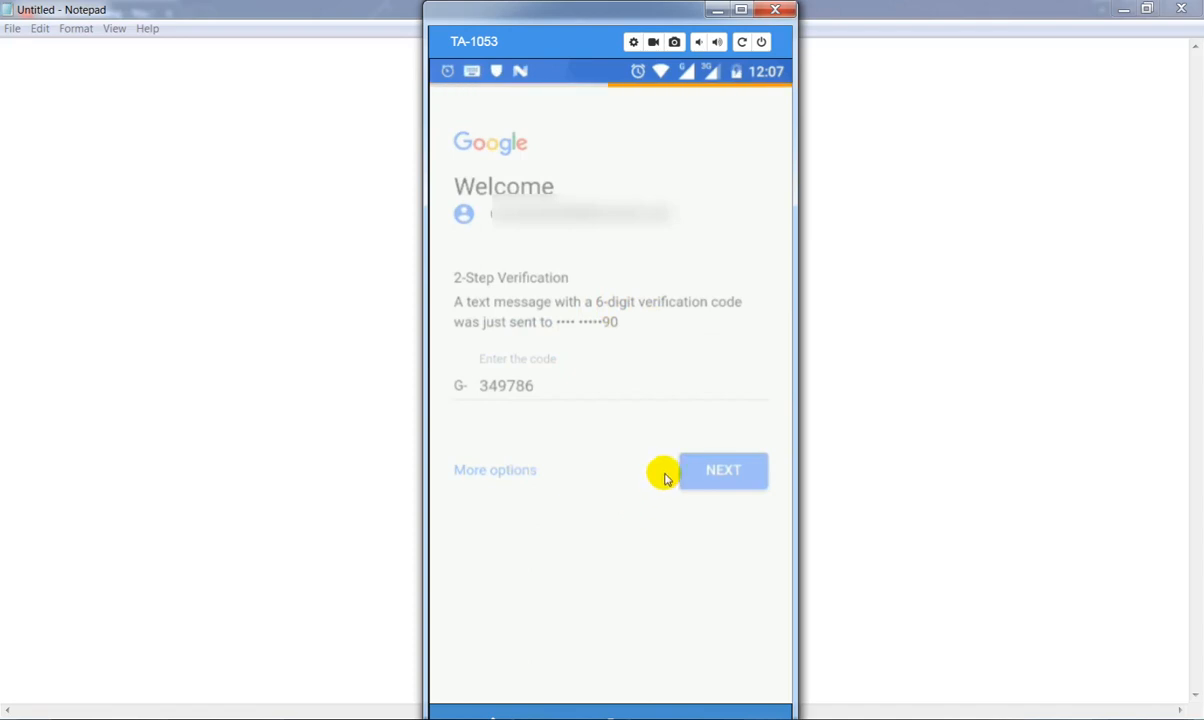
click(724, 470)
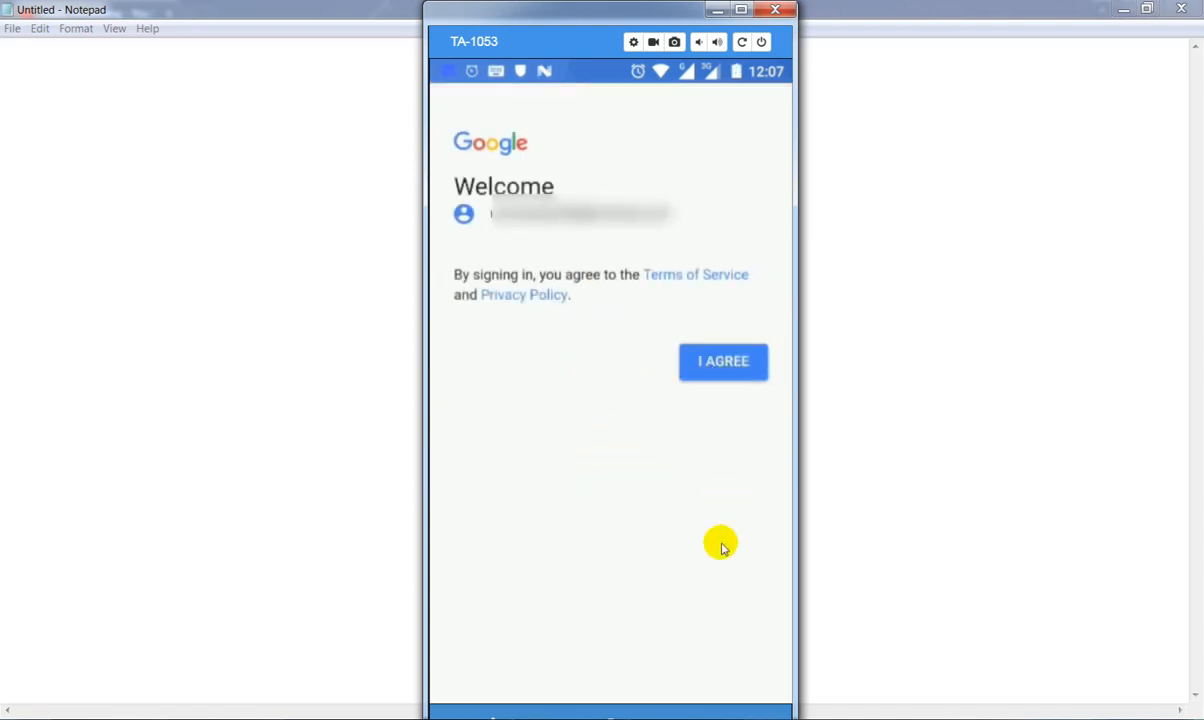
Agree to the Terms of Service and the Google services settings to finish adding the account.
click(724, 360)
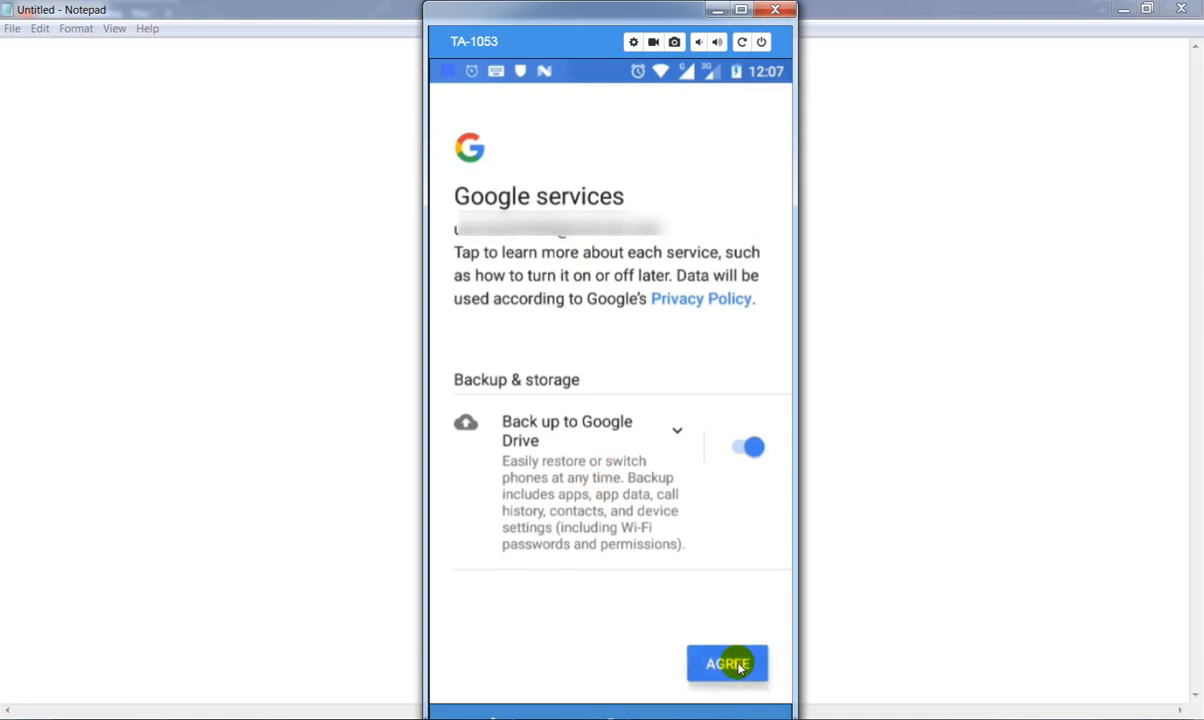
click(728, 664)
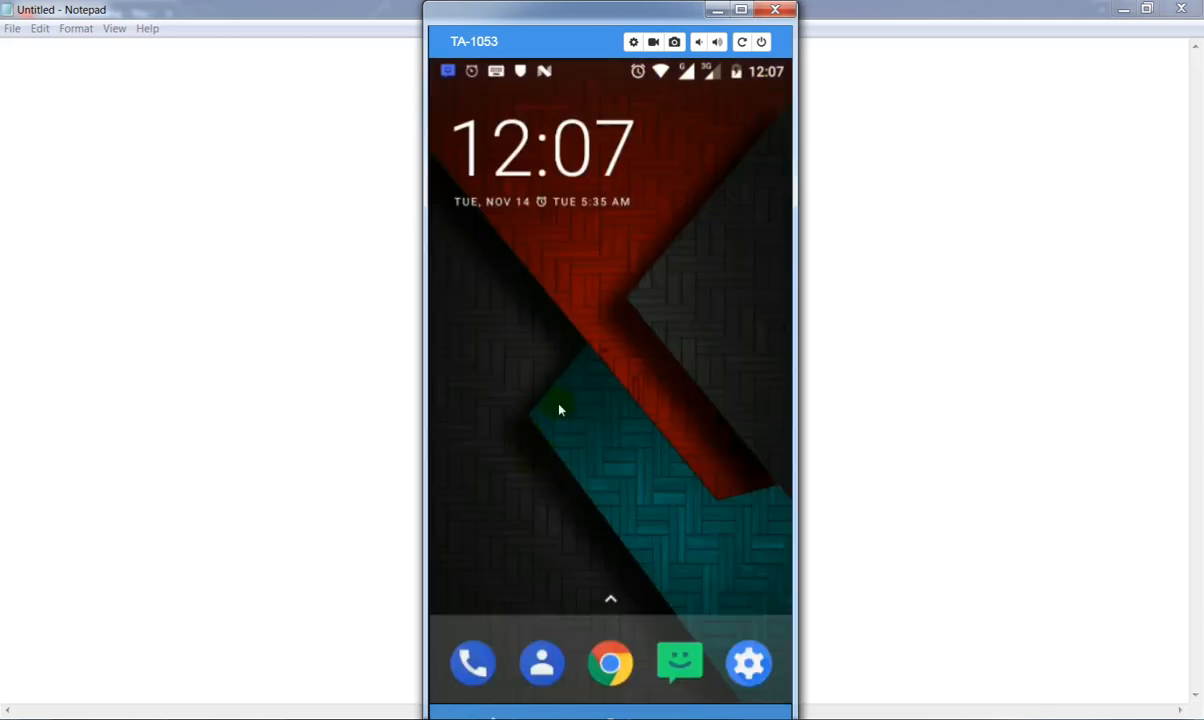
Go into Settings and reach the list of installed apps under Device.
click(748, 662)
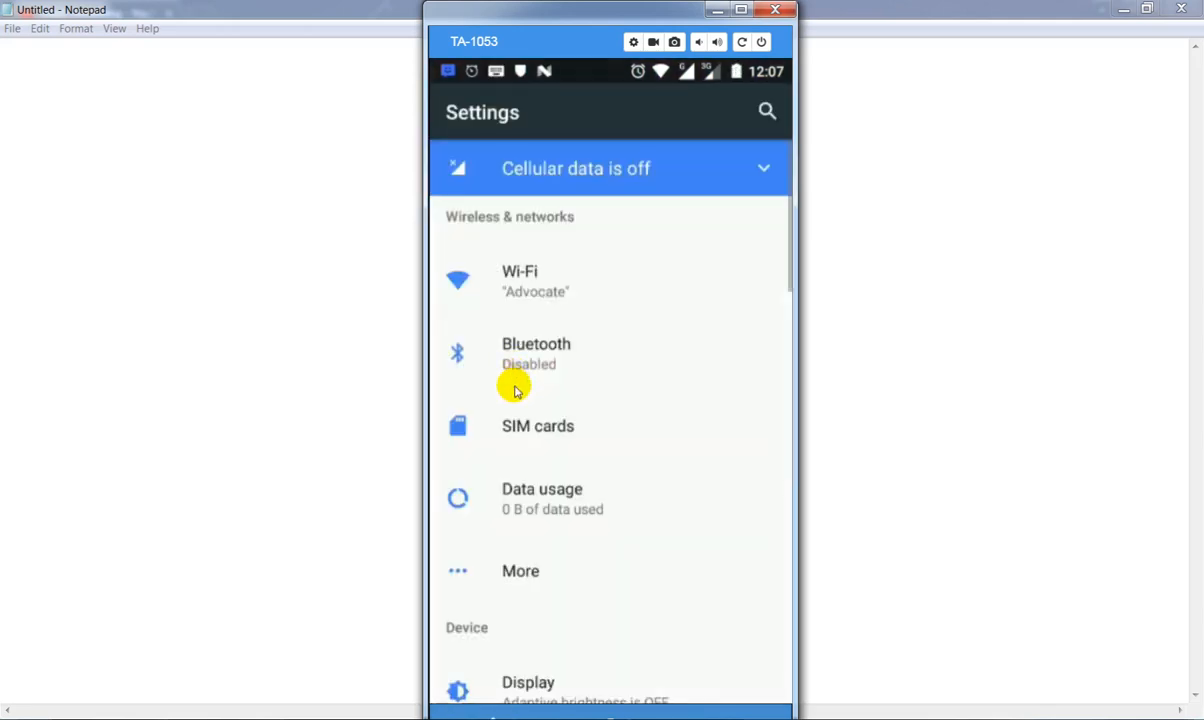
scroll(down, 3)
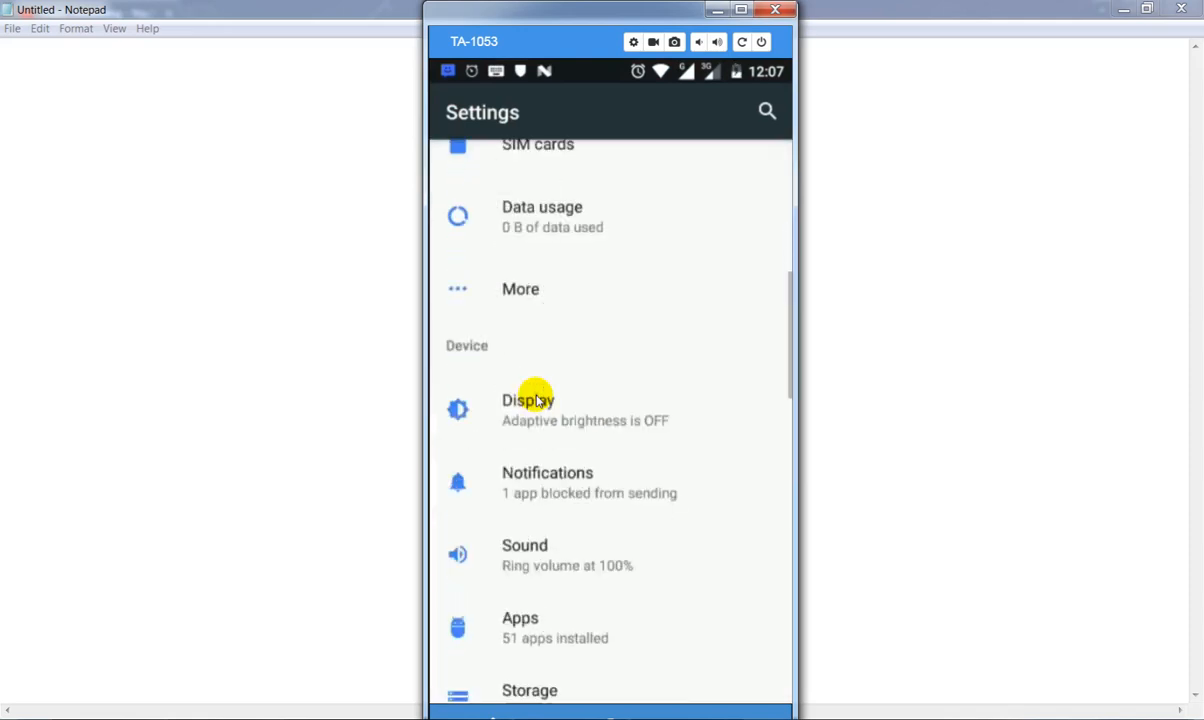
scroll(down, 3)
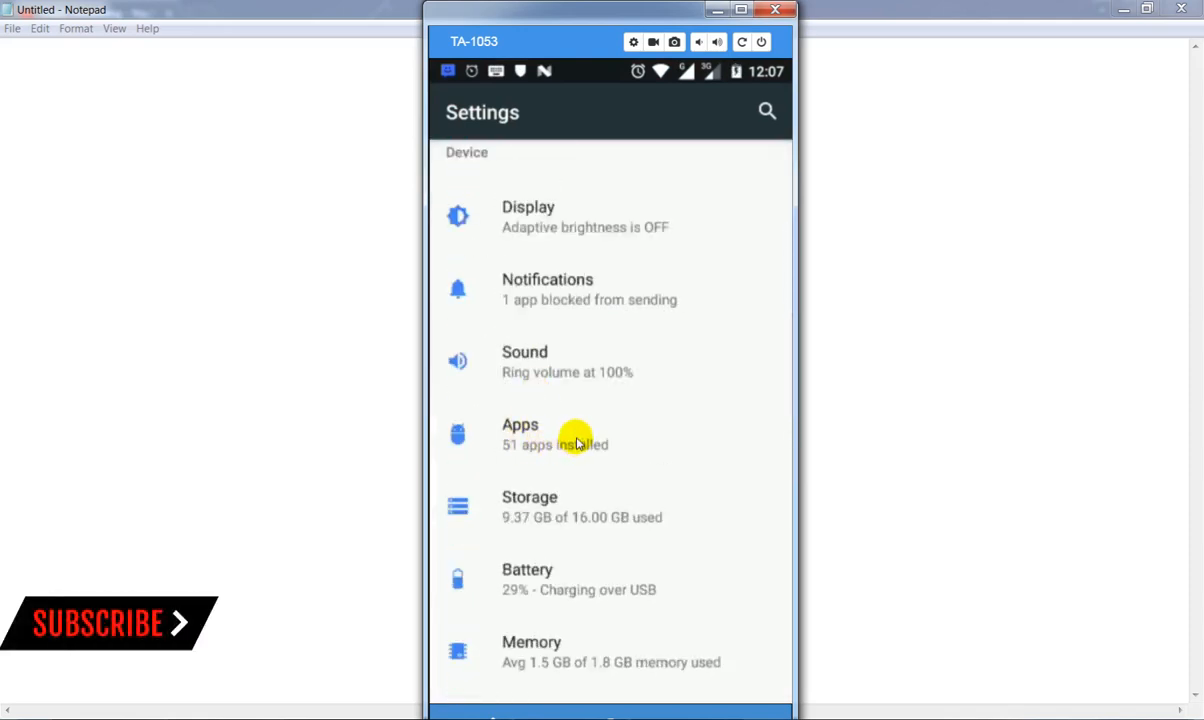
mouse_move(504, 412)
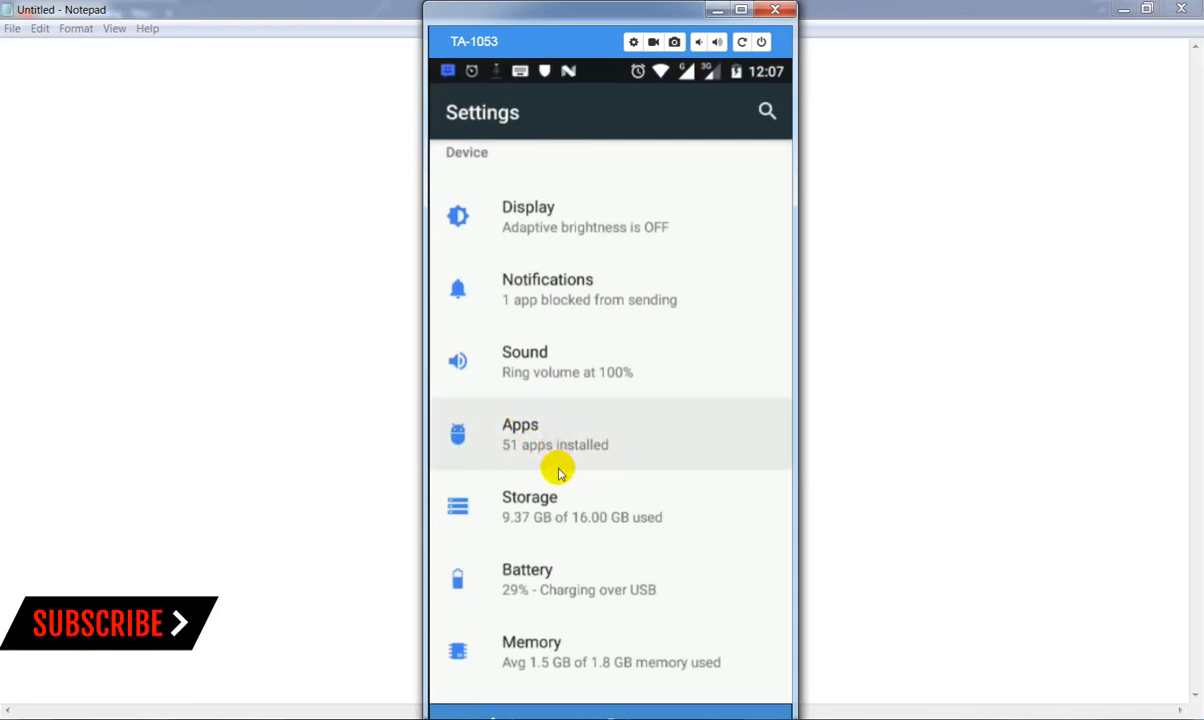
click(556, 434)
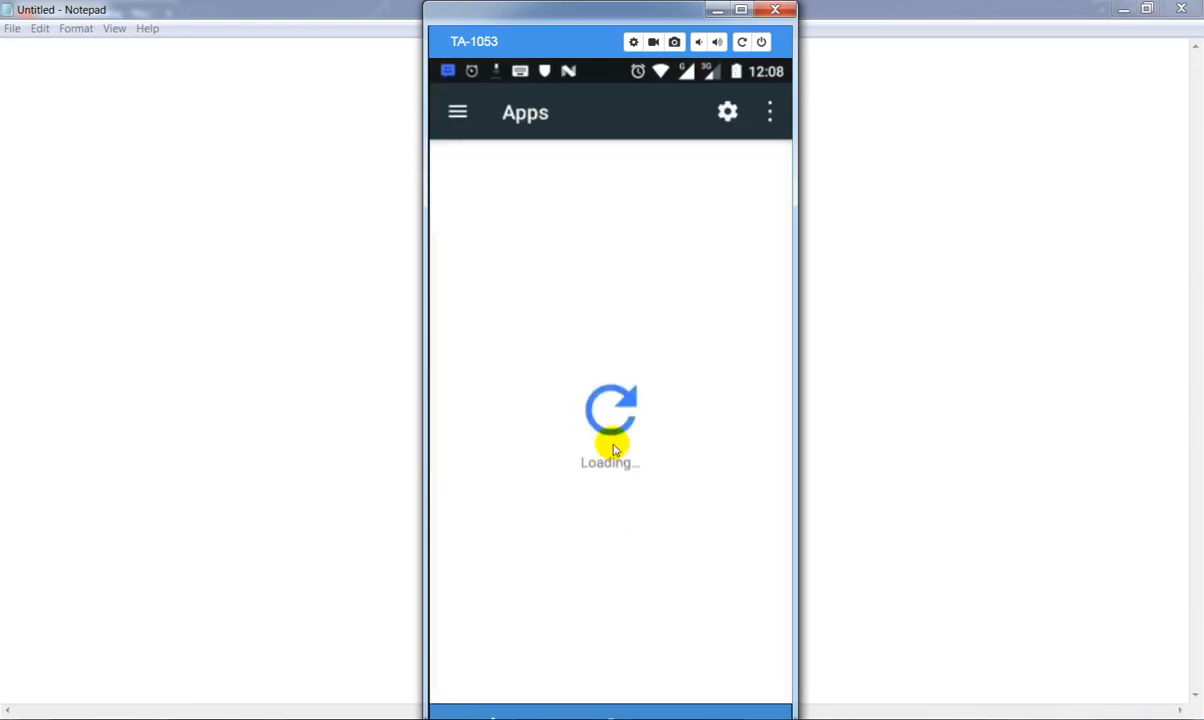
mouse_move(564, 424)
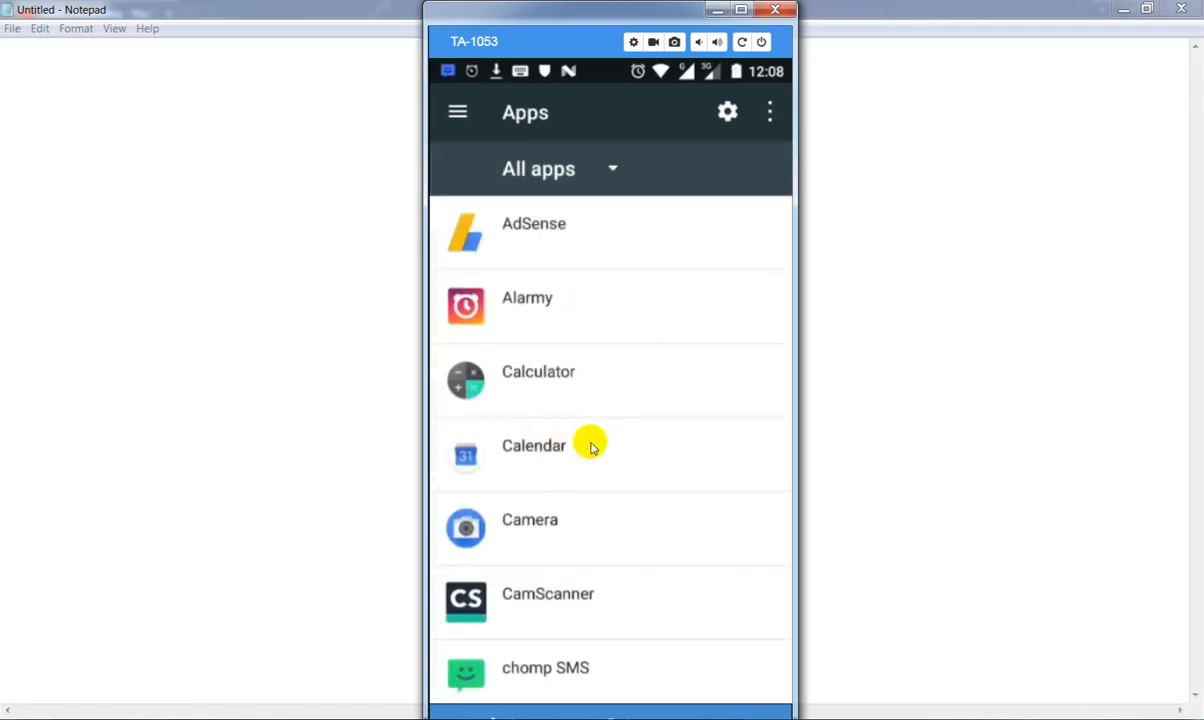
Find Google Play Store in the All apps list and show its App info.
scroll(down, 3)
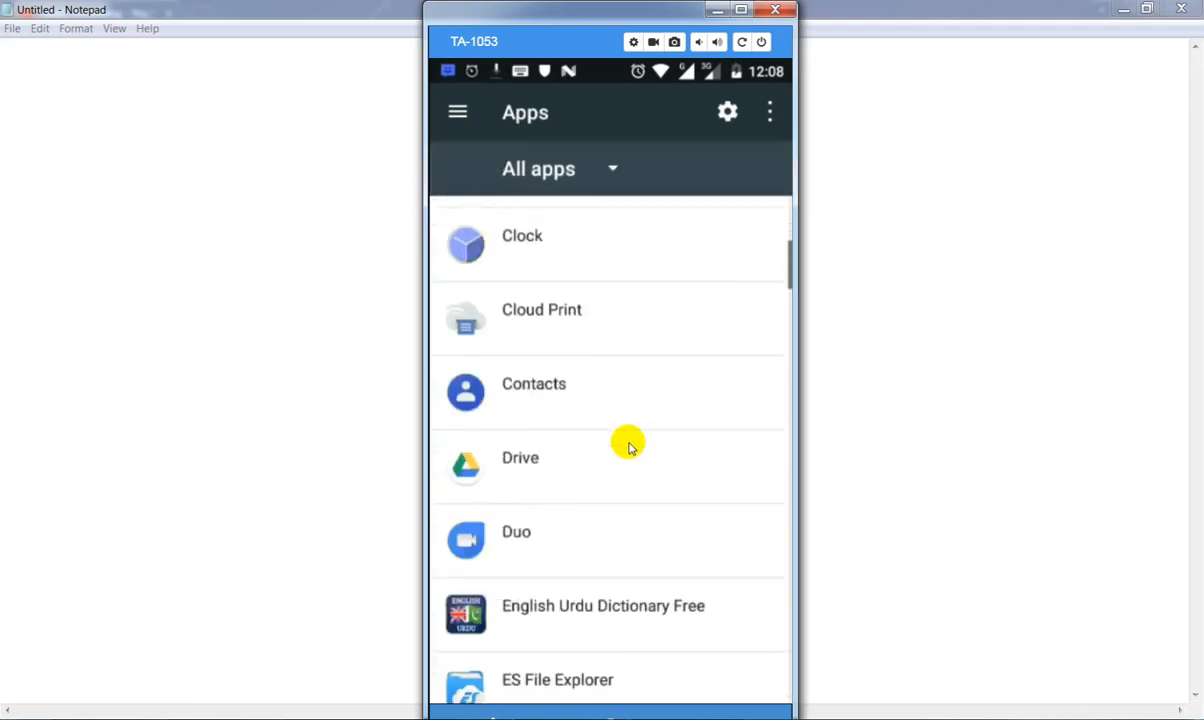
scroll(down, 3)
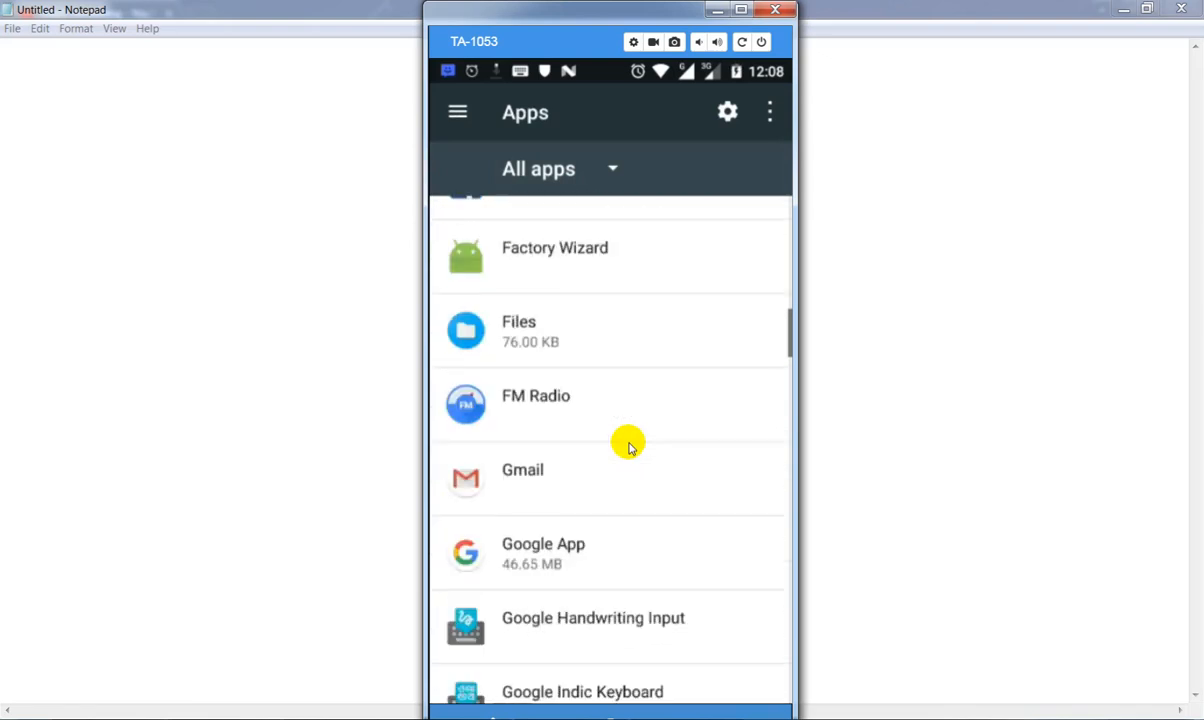
scroll(down, 3)
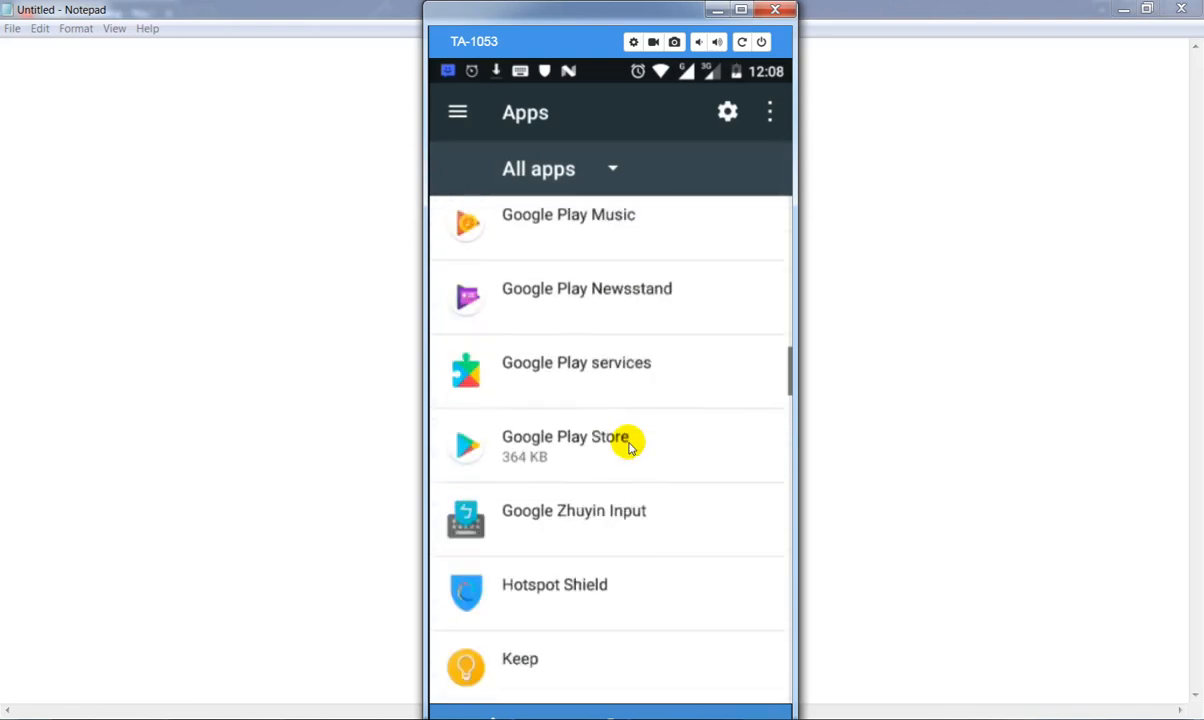
mouse_move(576, 468)
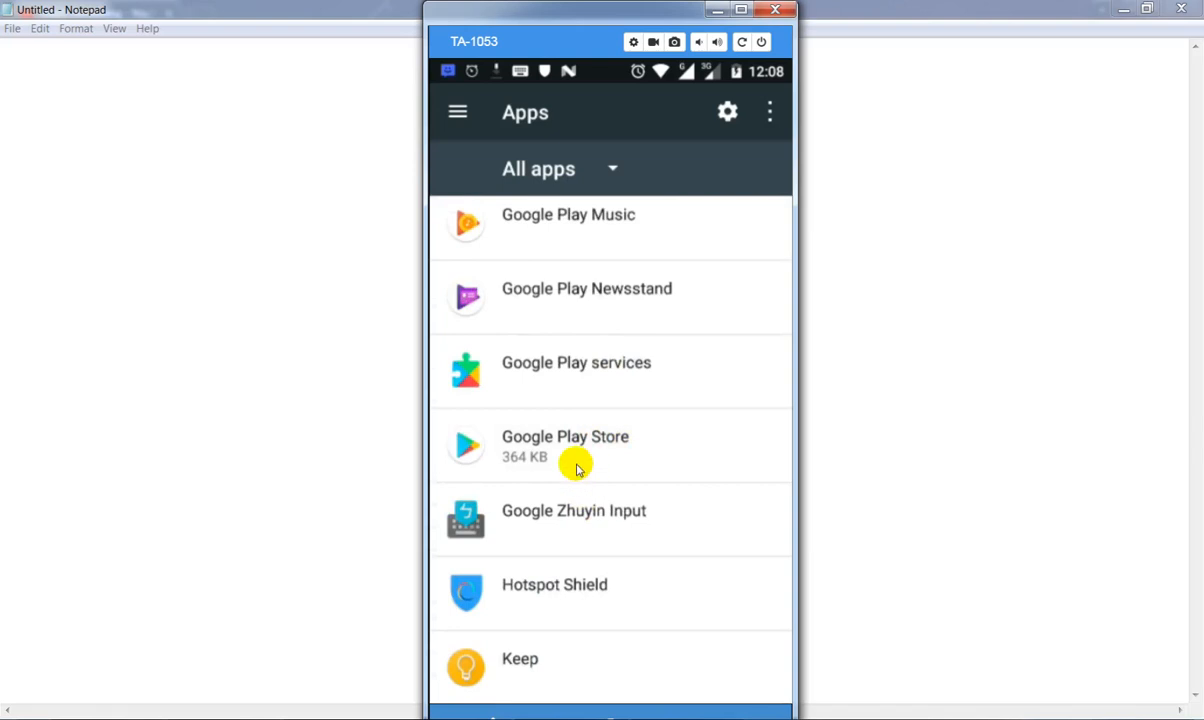
click(564, 444)
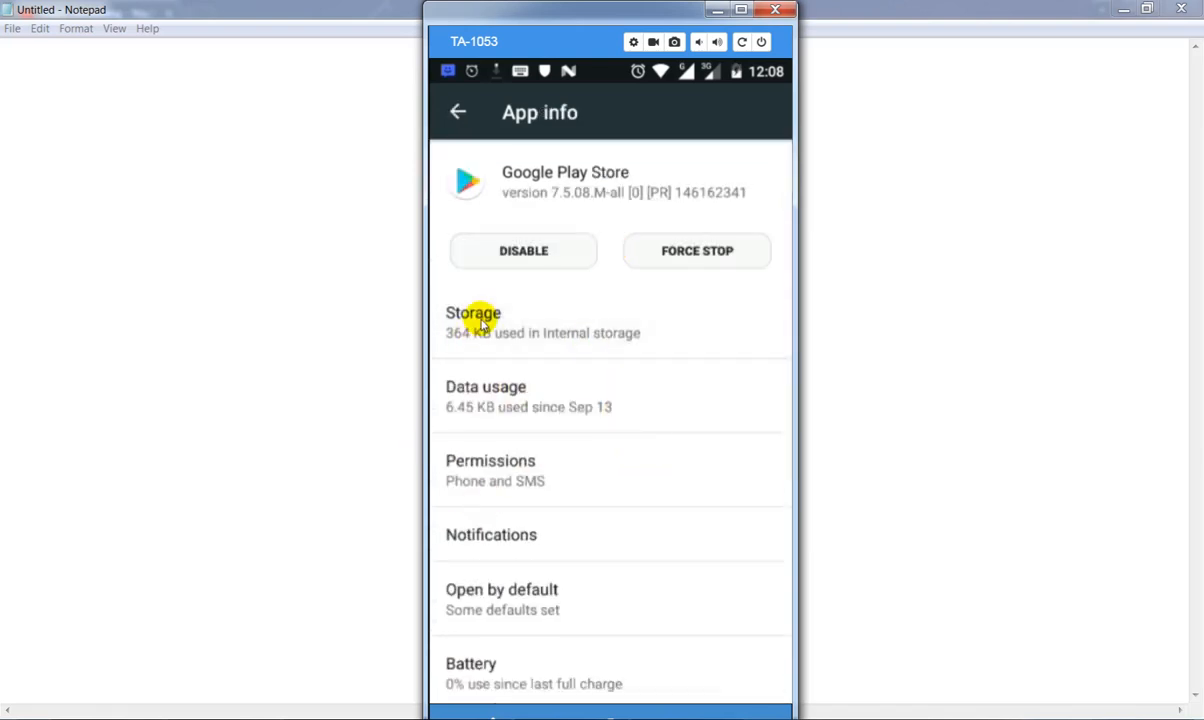
Clear all of Google Play Store's data from its Storage screen so totals read 0 B.
click(472, 312)
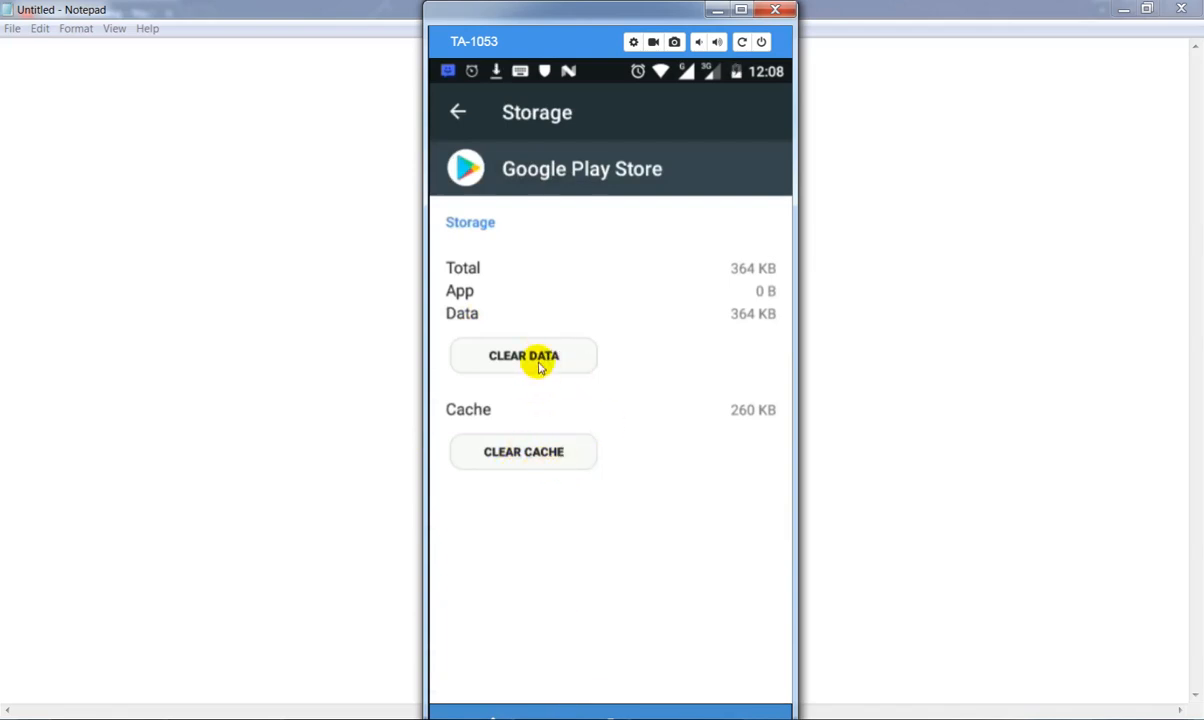
click(524, 356)
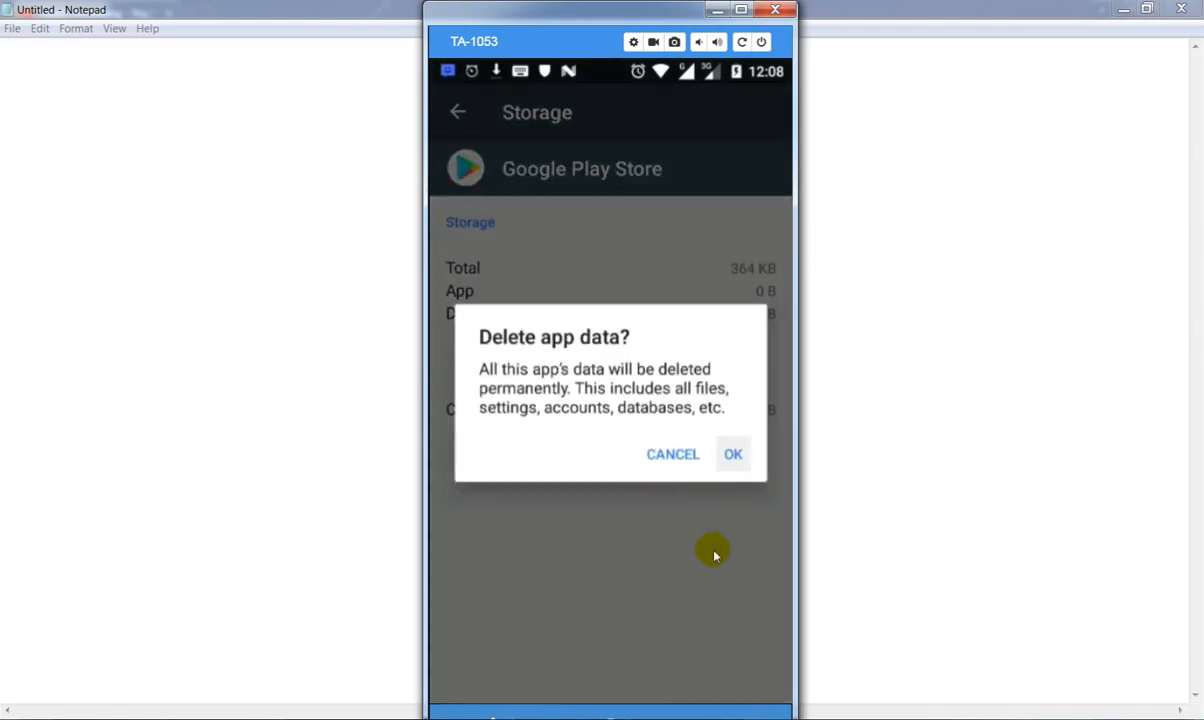
click(732, 452)
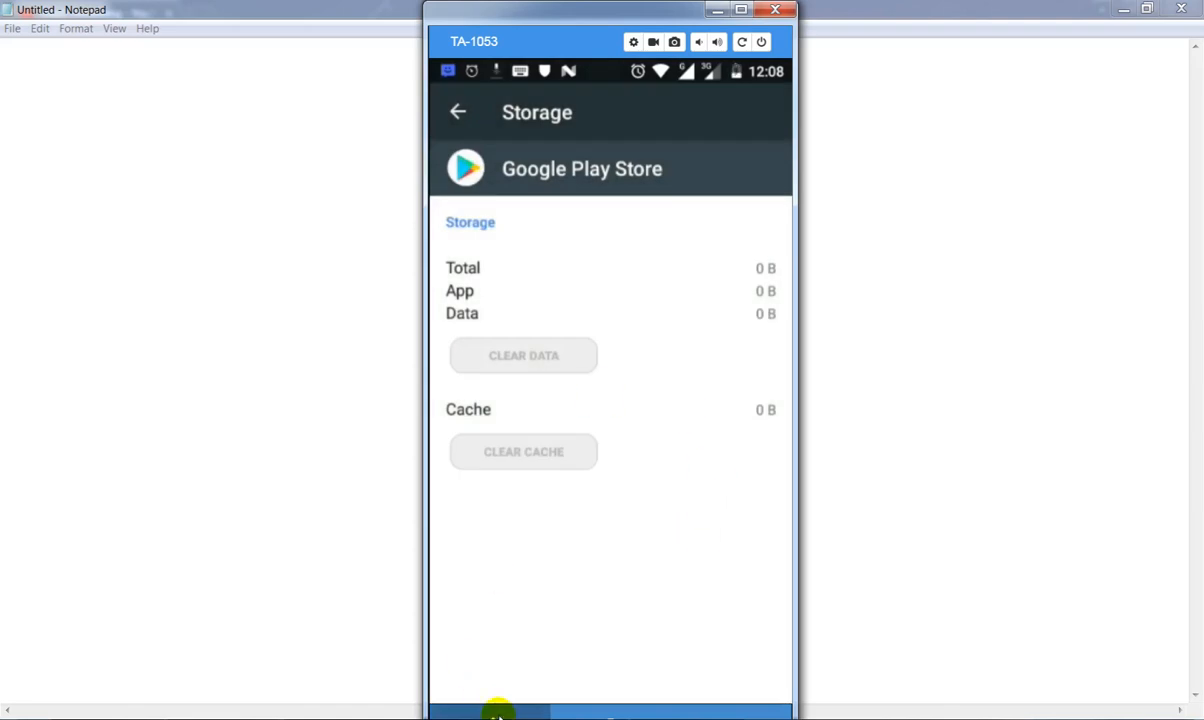
click(456, 112)
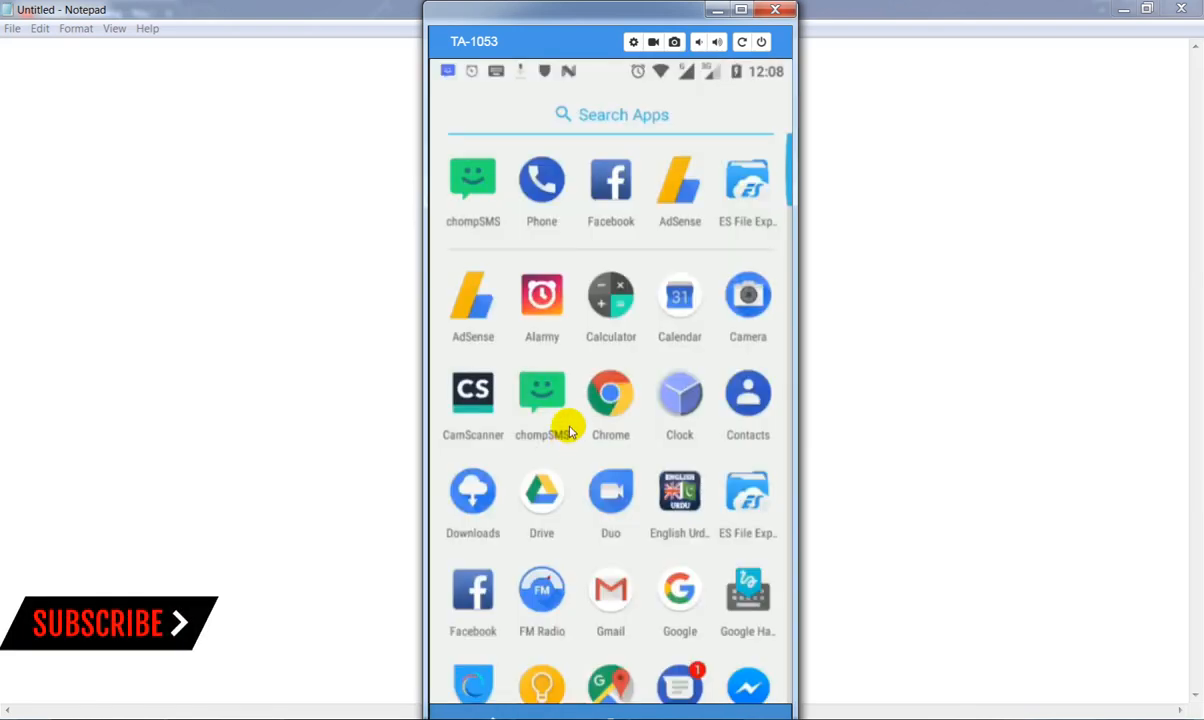
Launch Play Store from the app drawer and accept the Google Play Terms of Service.
scroll(down, 3)
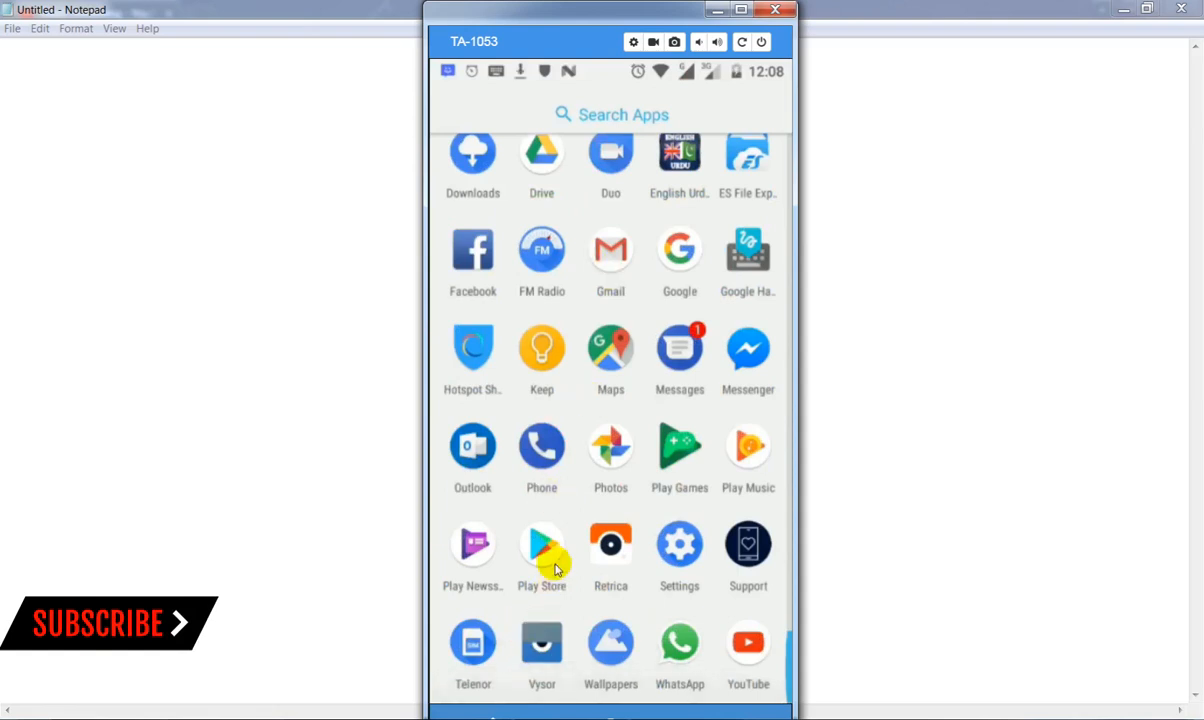
mouse_move(584, 452)
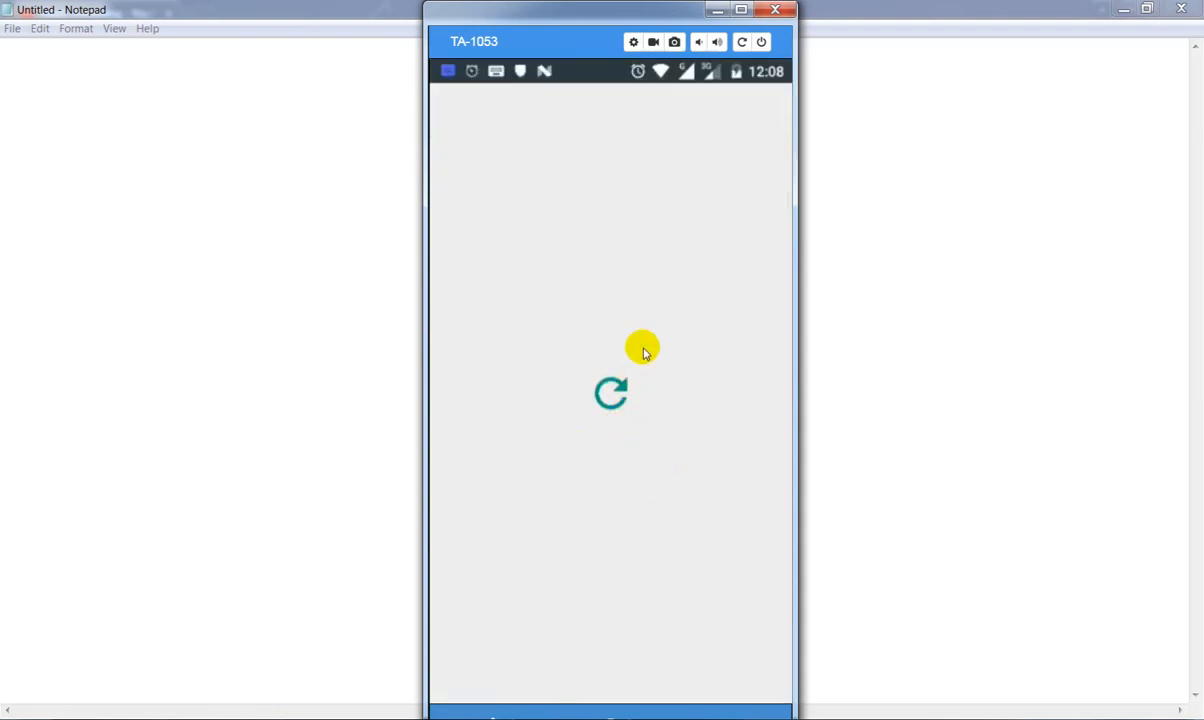
mouse_move(644, 276)
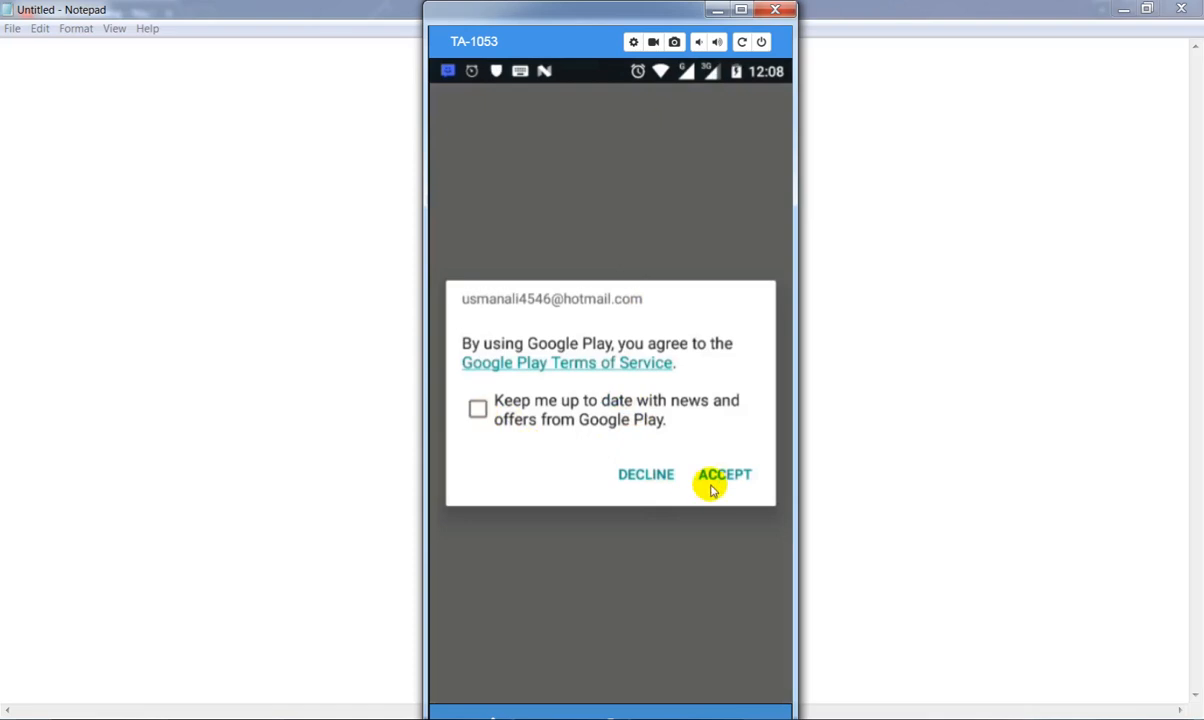
click(724, 474)
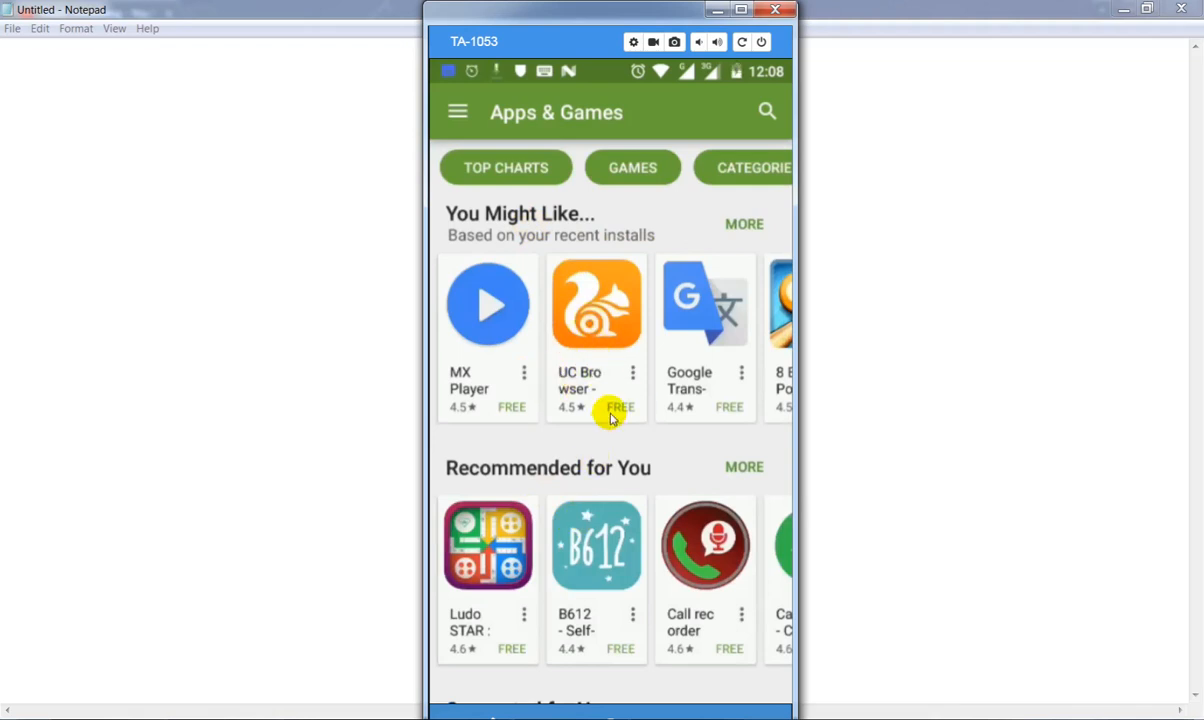
mouse_move(584, 452)
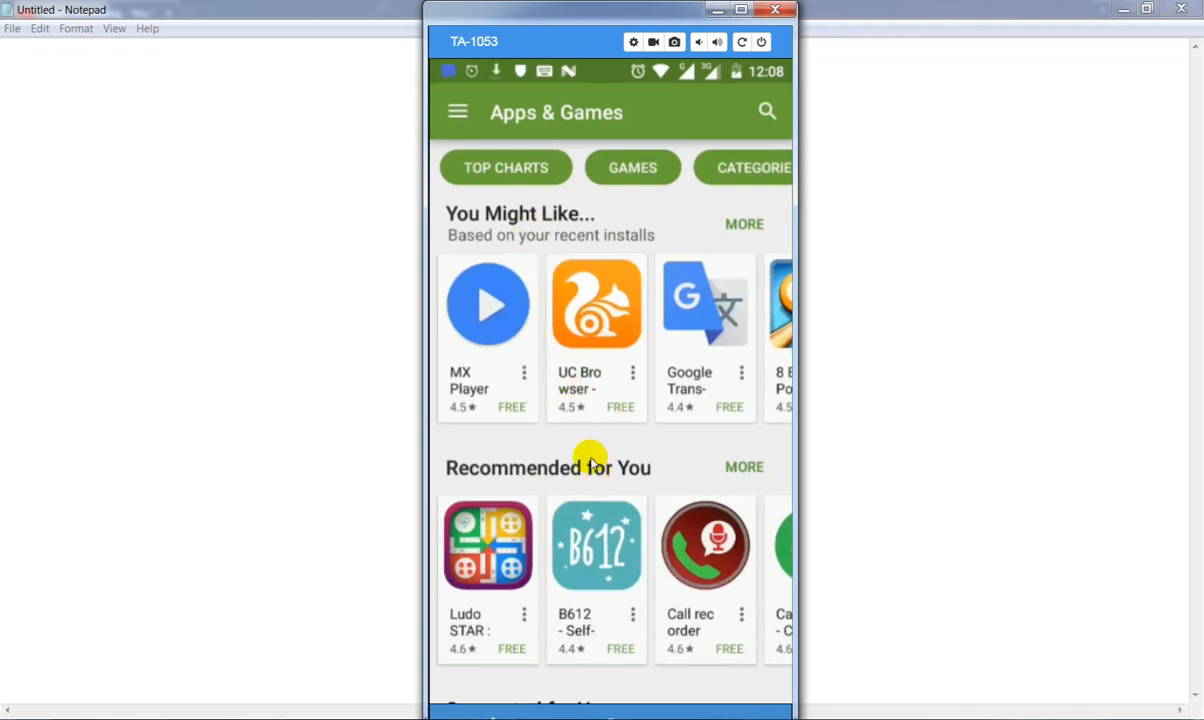
mouse_move(650, 390)
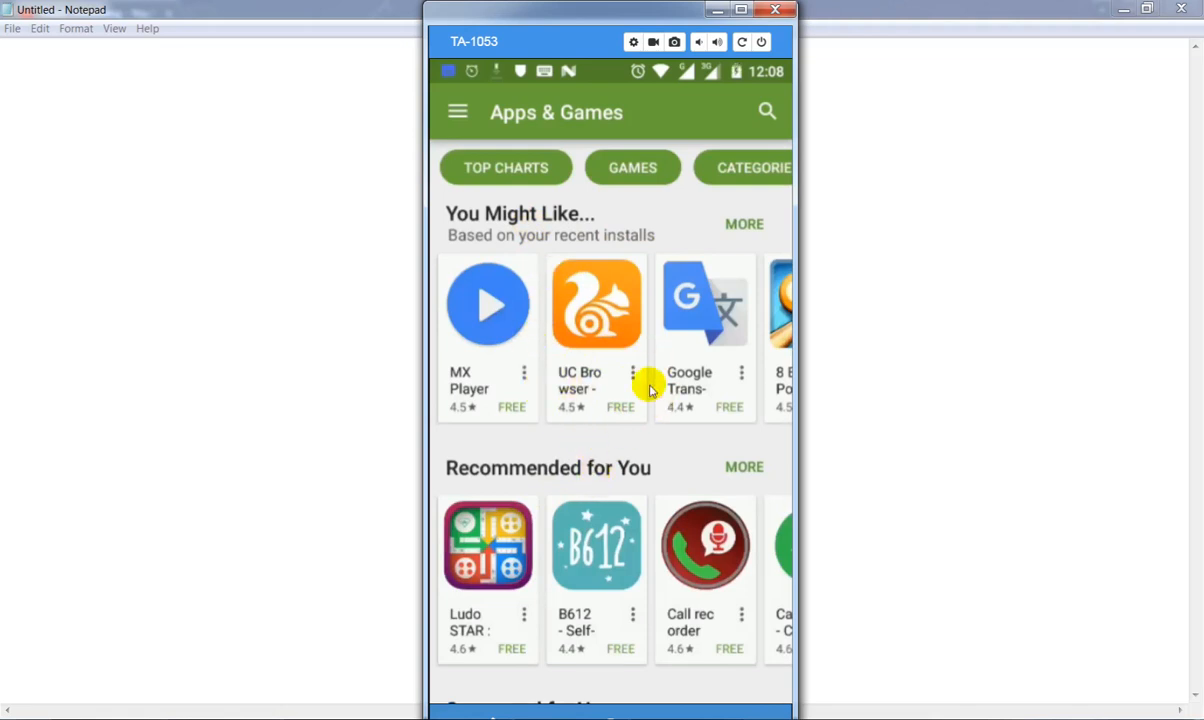
mouse_move(600, 442)
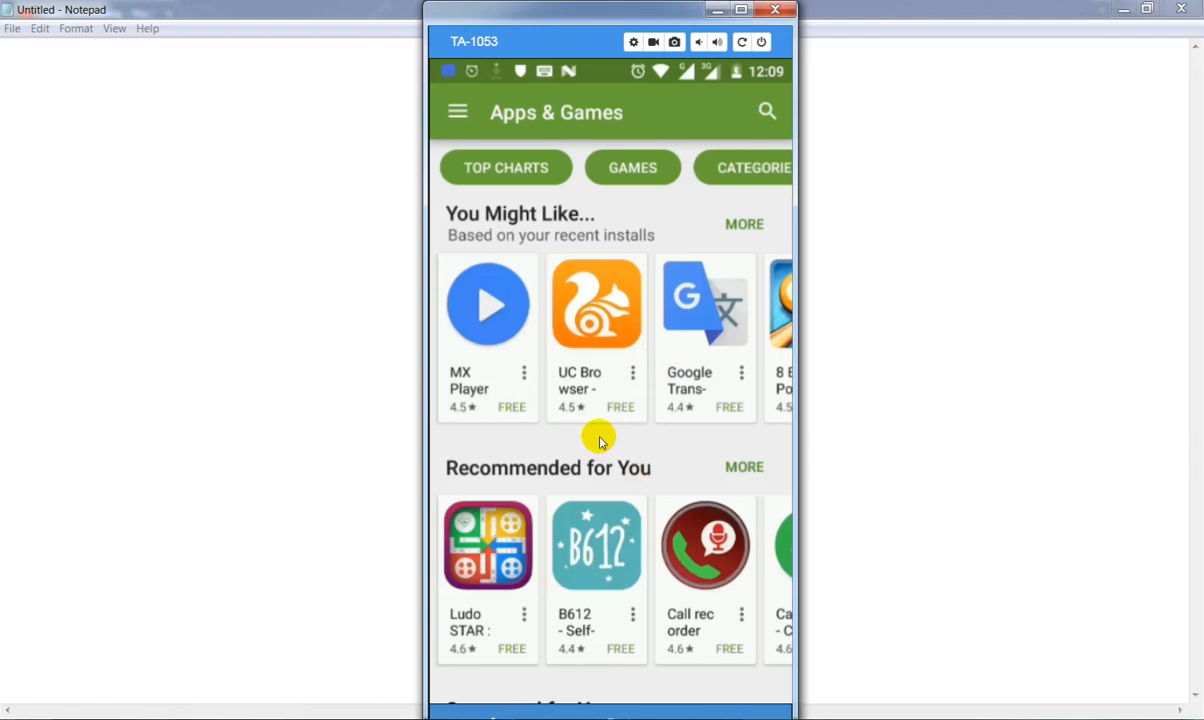